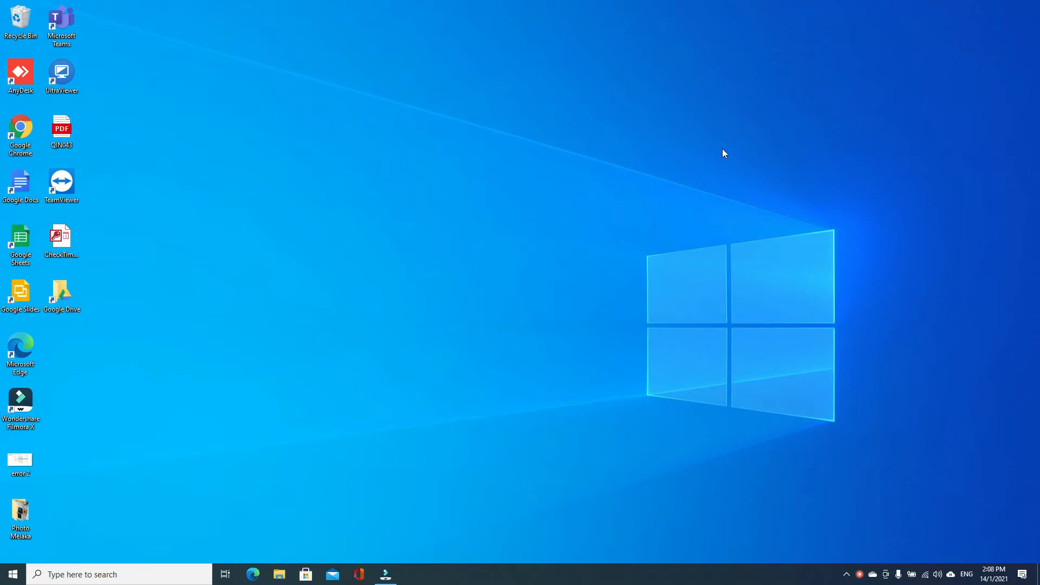
mouse_move(154, 148)
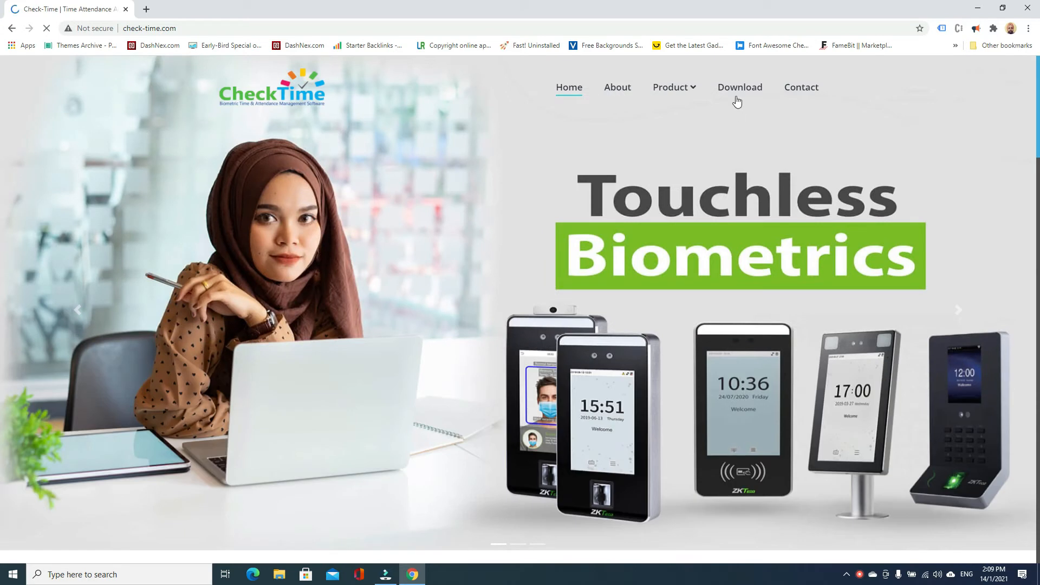
Step: Follow the CheckTime website's Download links to the CheckTime_Public Google Drive folder
click(739, 87)
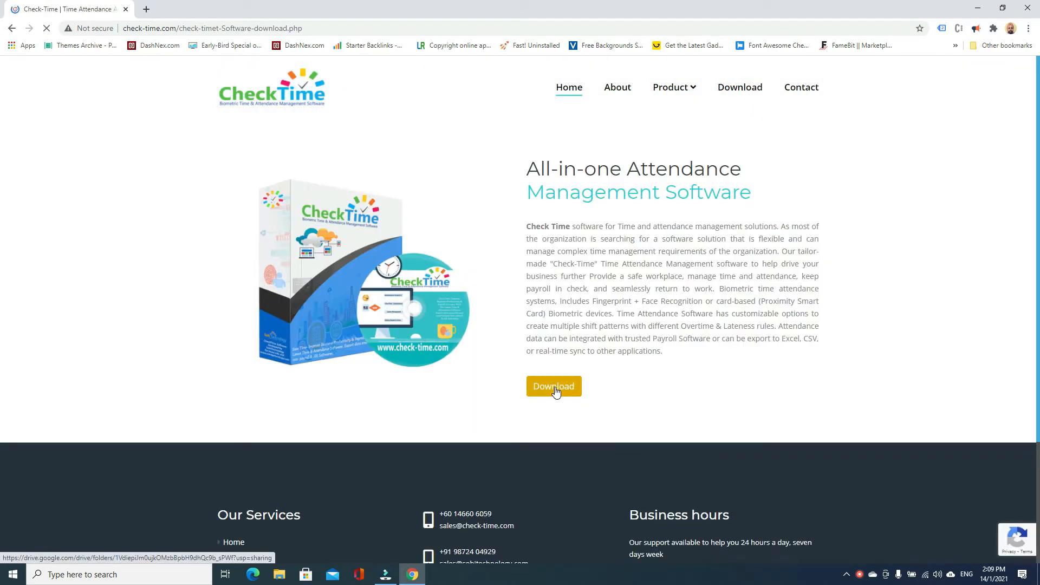
click(553, 386)
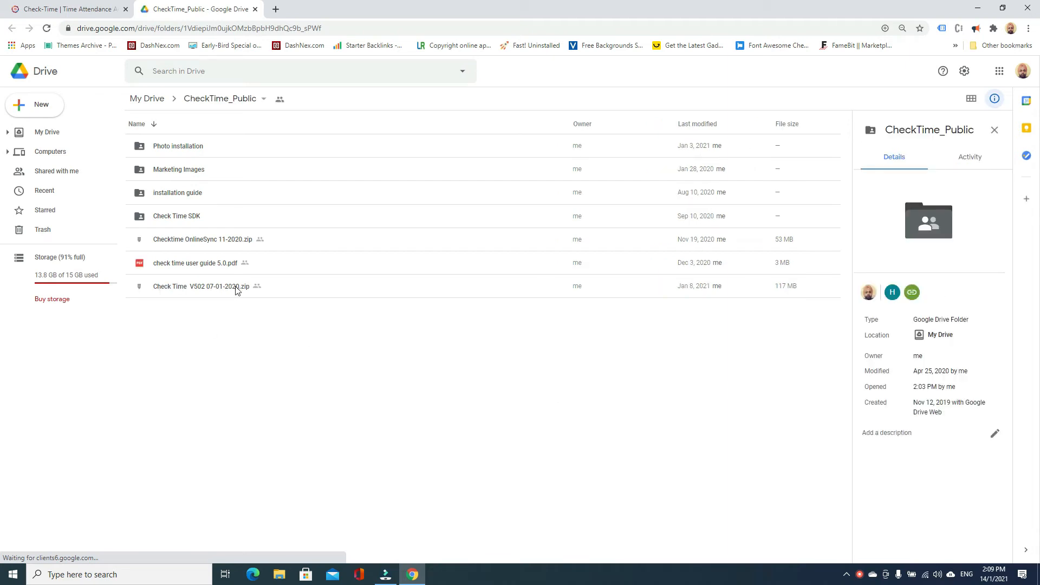
mouse_move(270, 290)
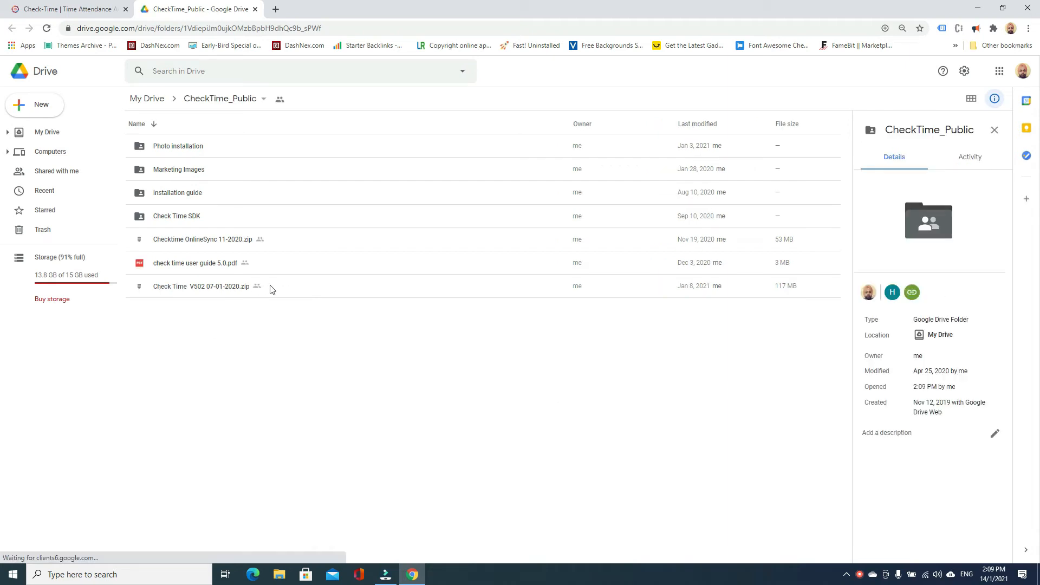
Step: Download Check Time V502 07-01-2020.zip to the Desktop, bypassing the virus-scan warning
right_click(200, 286)
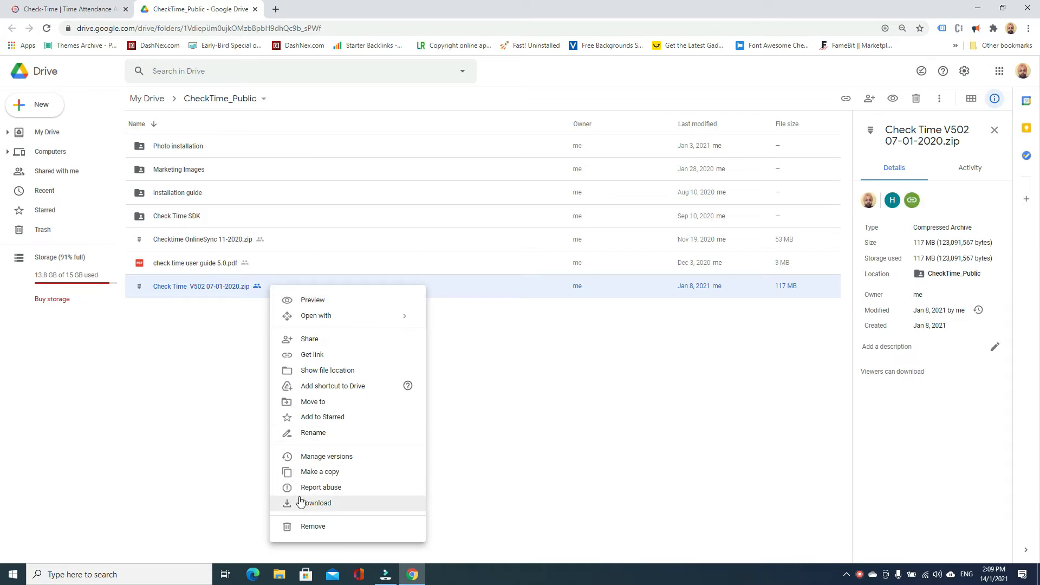
click(317, 503)
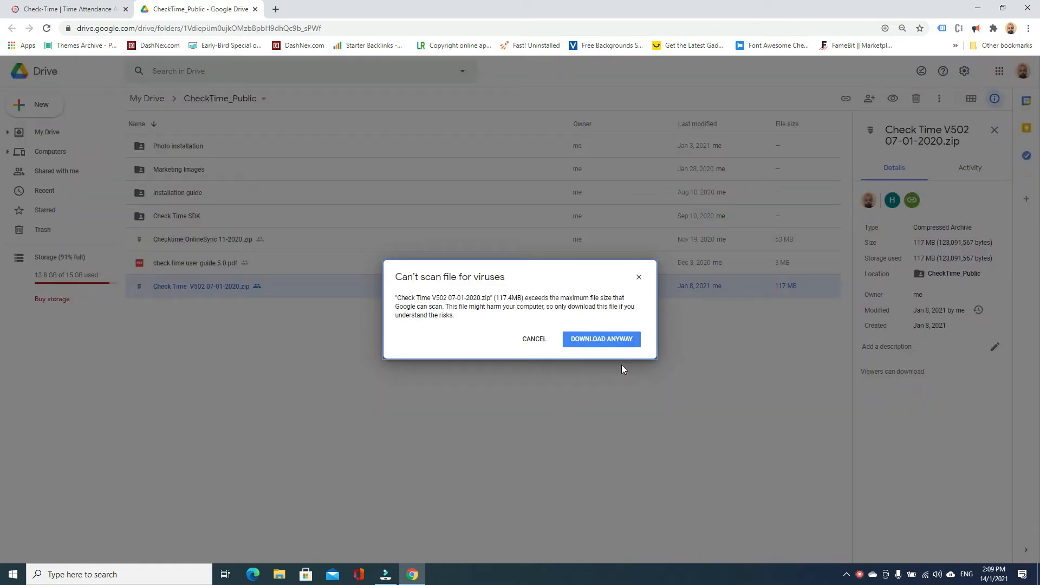
click(601, 340)
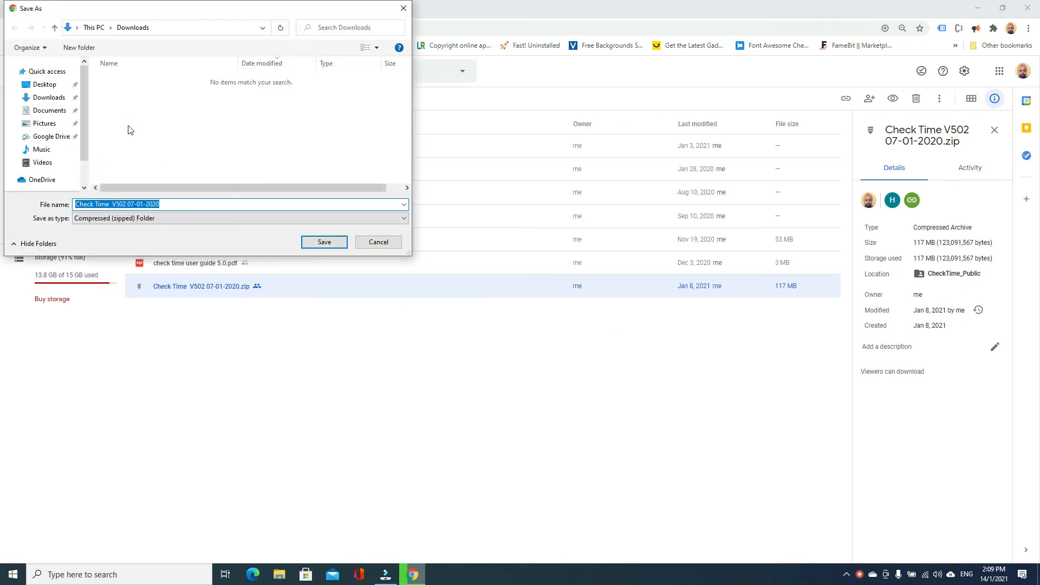
click(44, 84)
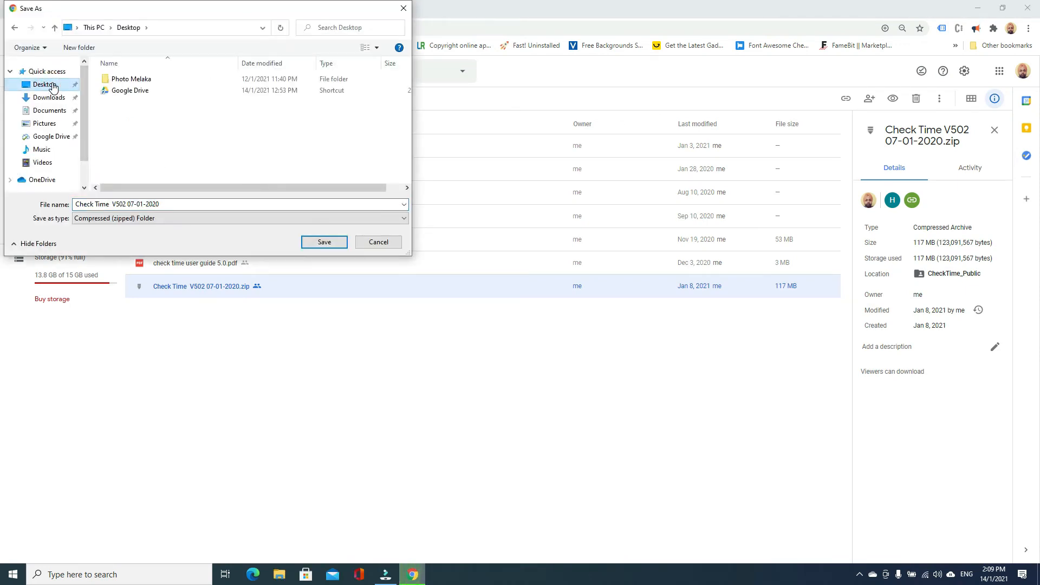
click(324, 241)
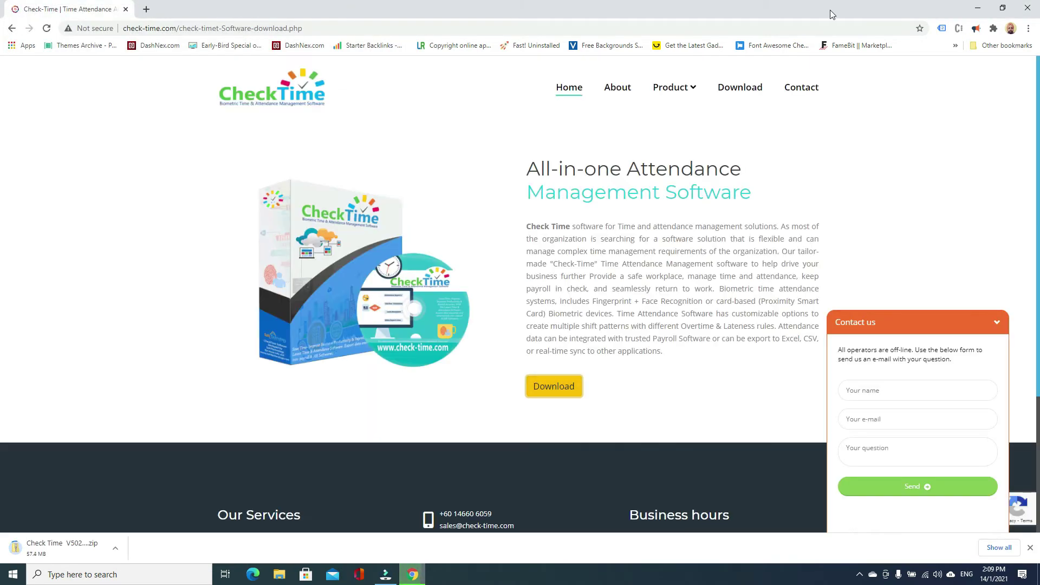
mouse_move(976, 7)
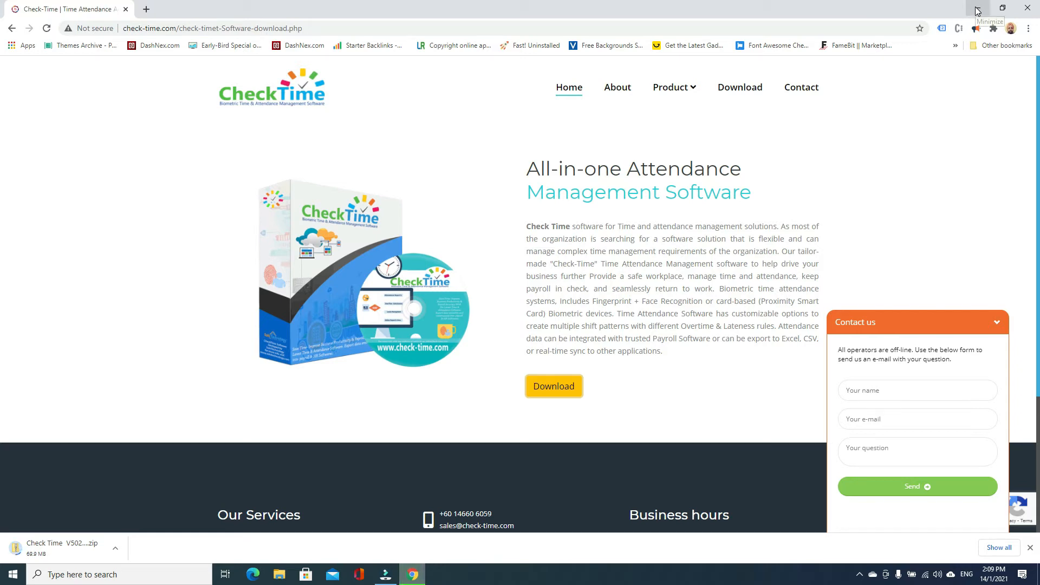
mouse_move(611, 91)
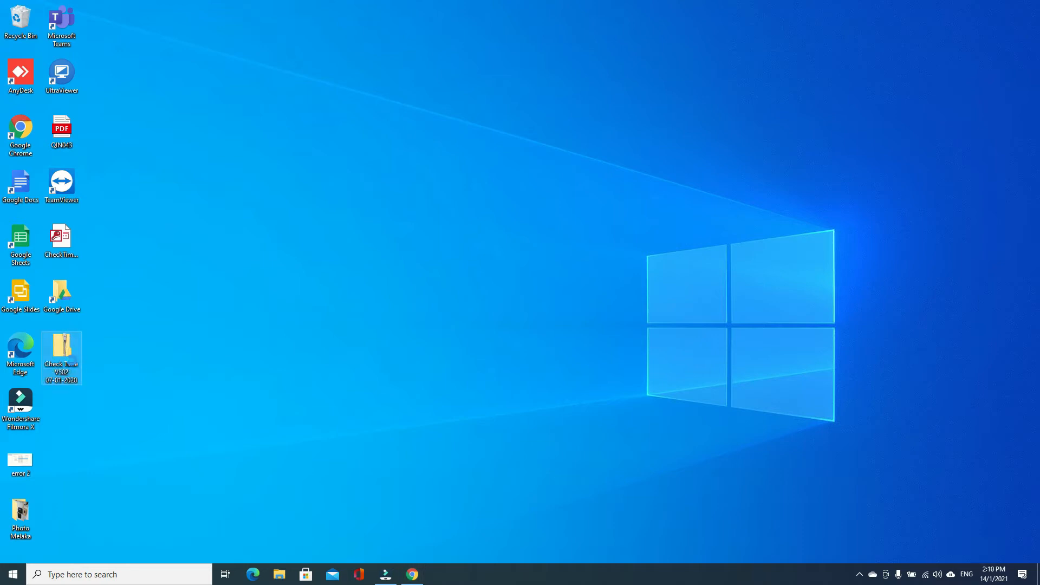
Step: Extract the Check Time V502 zip into the Desktop folder
right_click(61, 358)
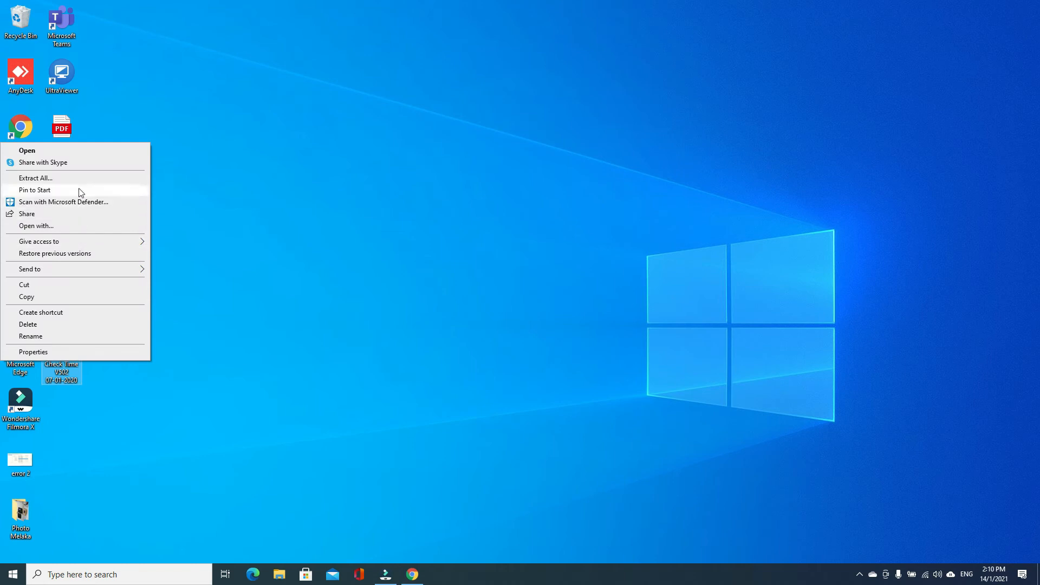
click(34, 178)
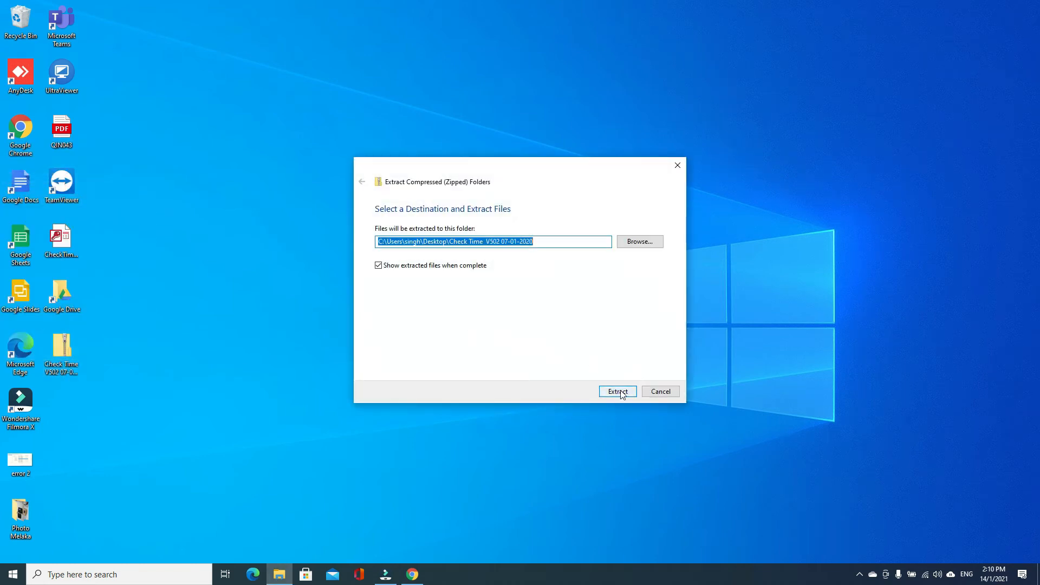
click(616, 391)
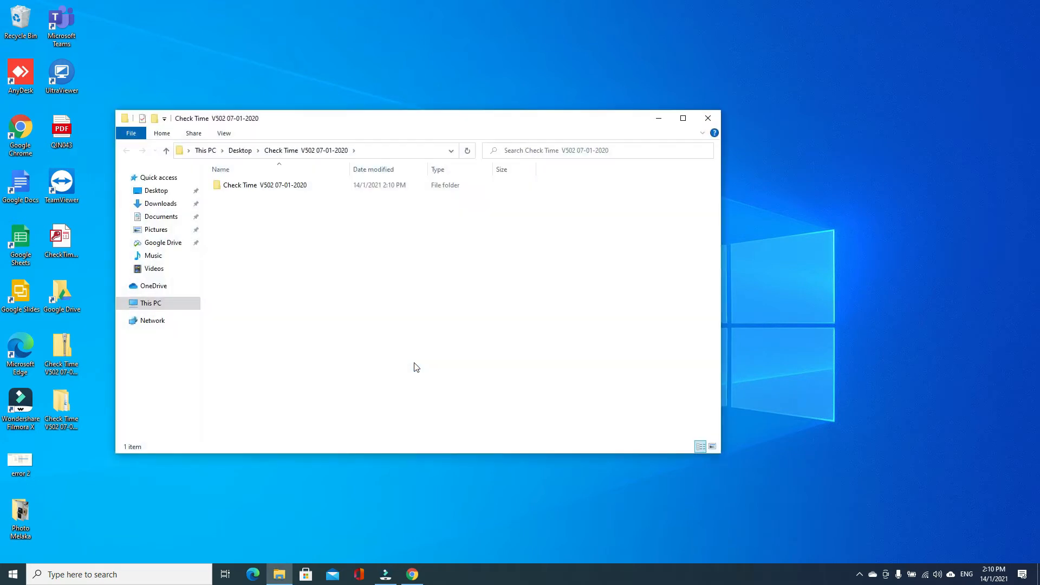
click(265, 184)
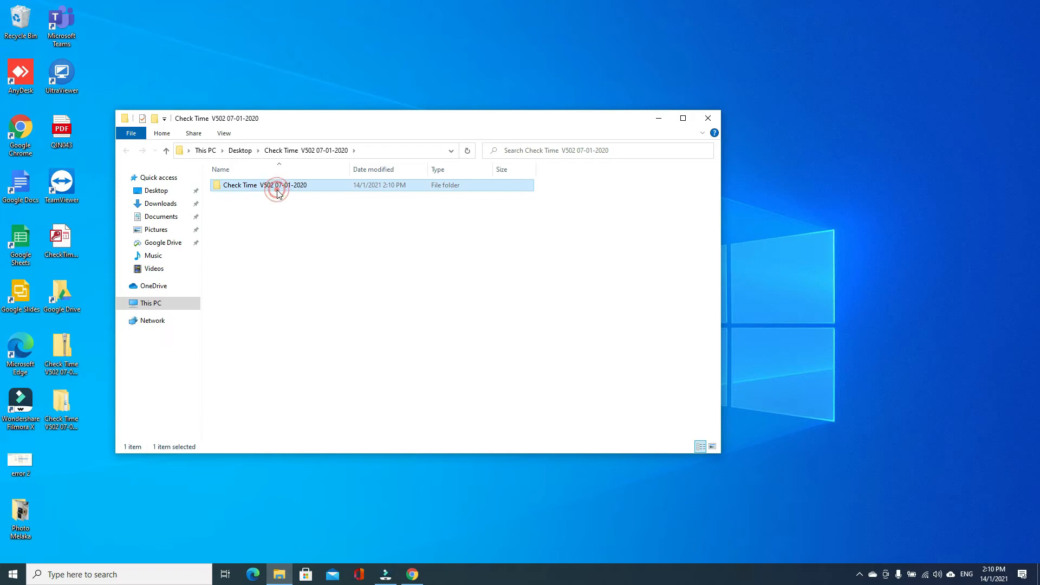
double_click(267, 184)
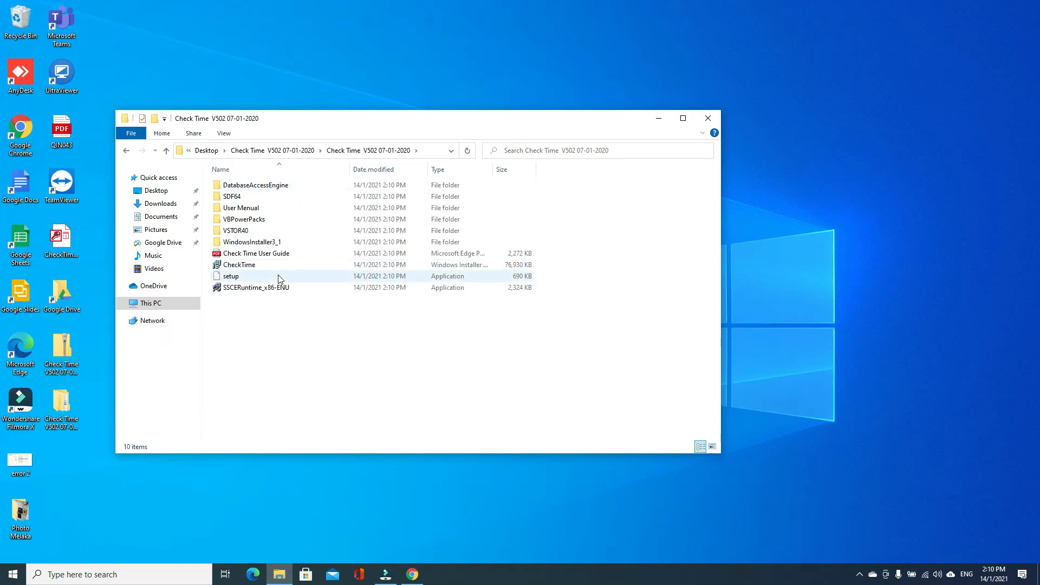
click(231, 275)
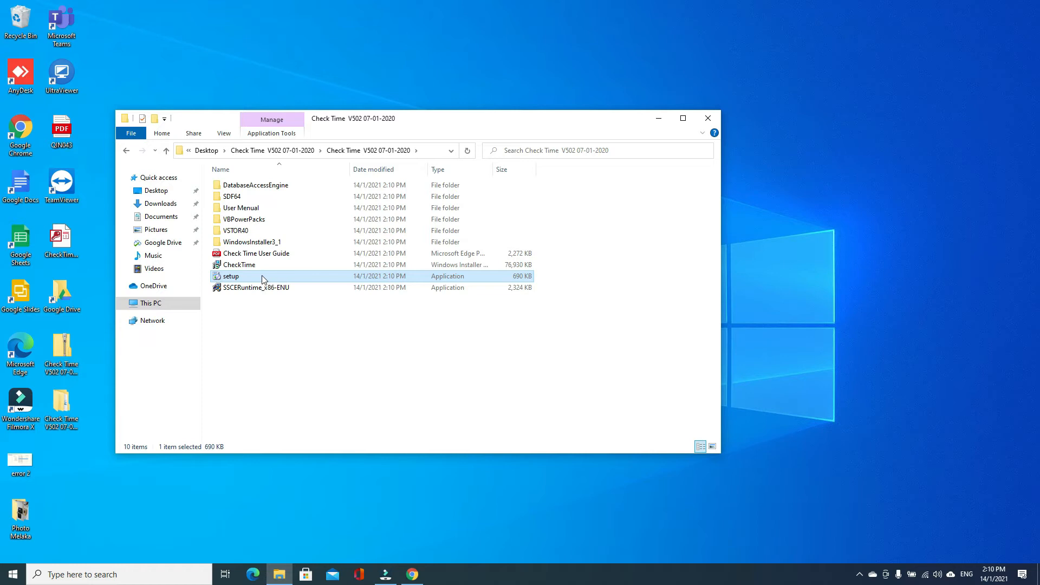
mouse_move(286, 279)
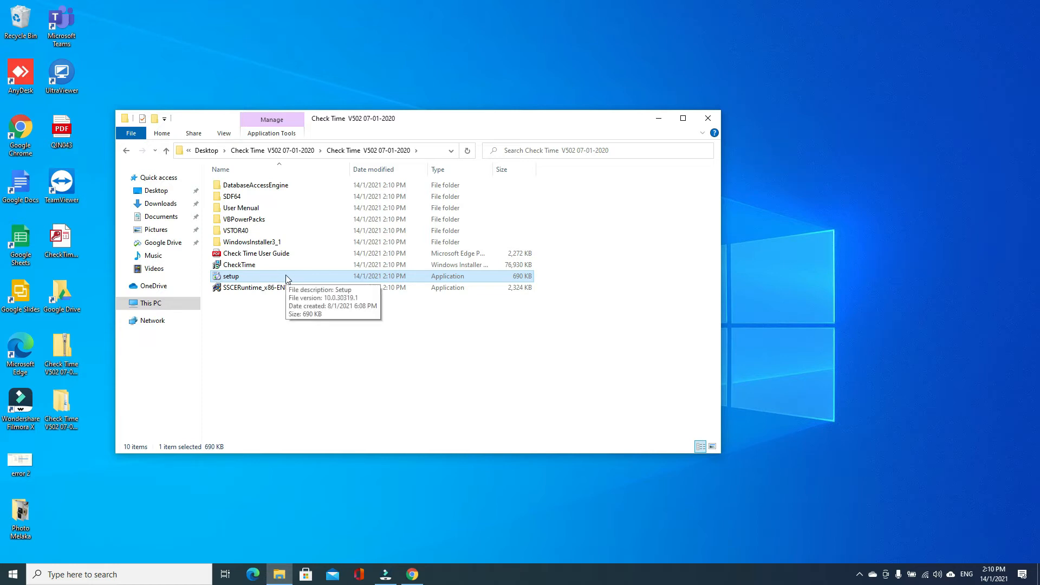
mouse_move(274, 333)
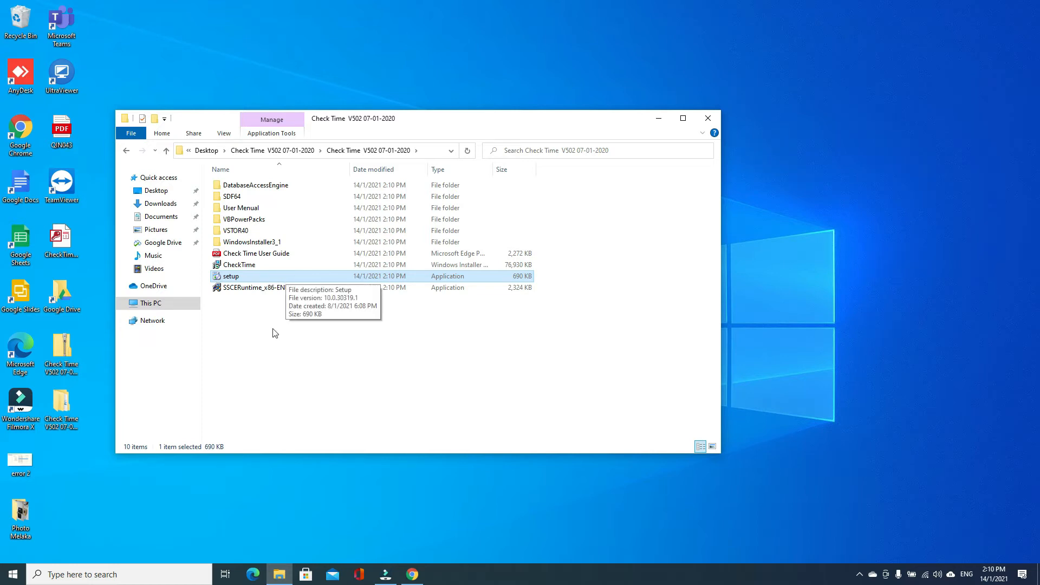
click(256, 287)
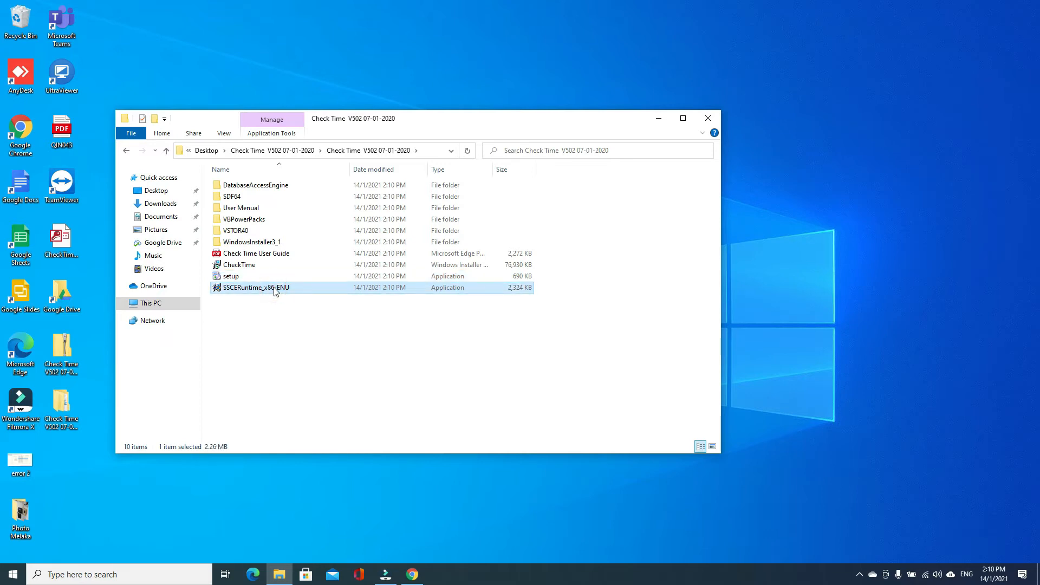
mouse_move(255, 287)
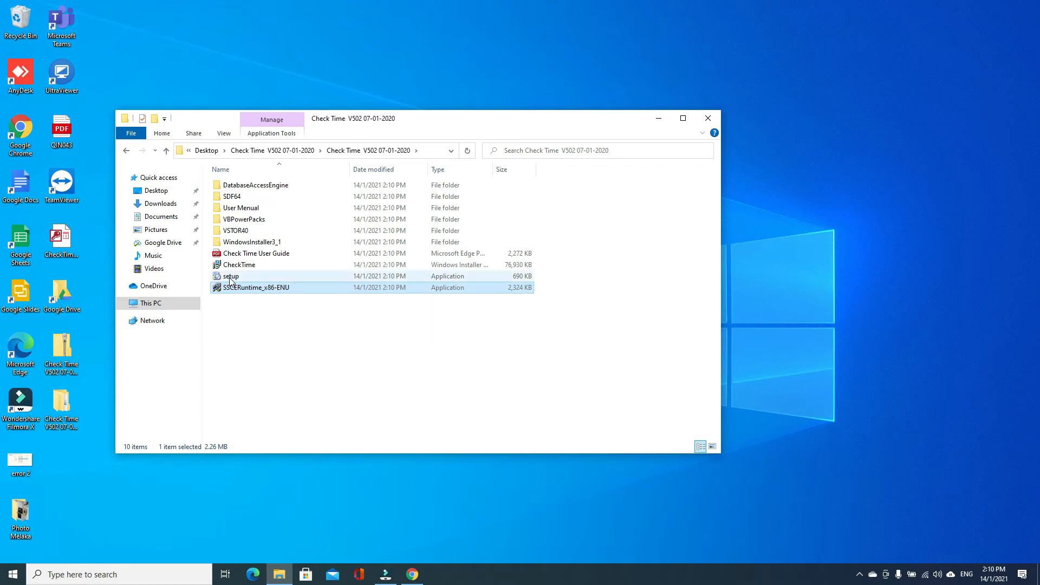
click(231, 276)
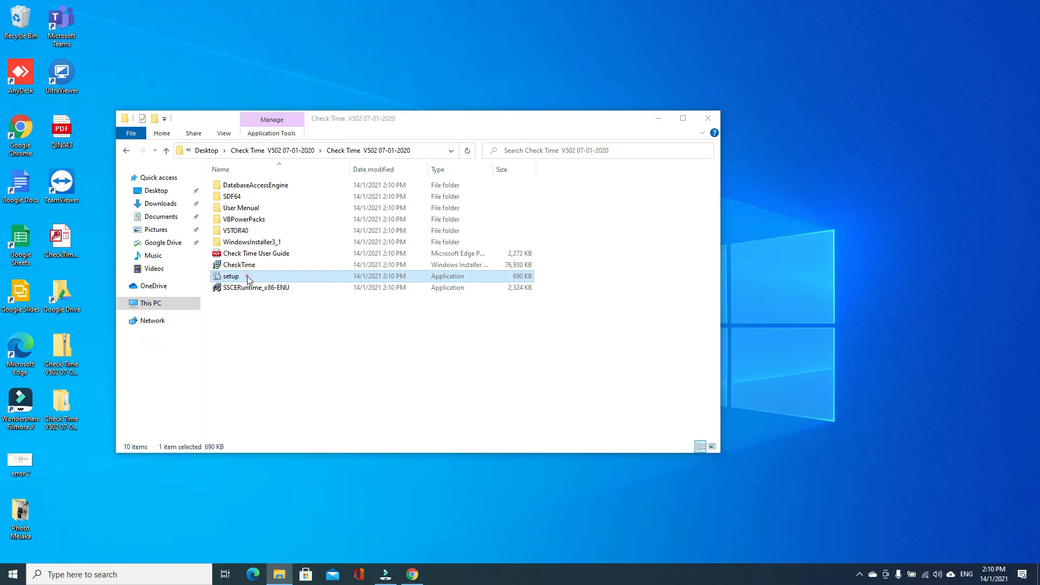
Step: Launch CheckTime setup, running it despite the SmartScreen warning
double_click(231, 276)
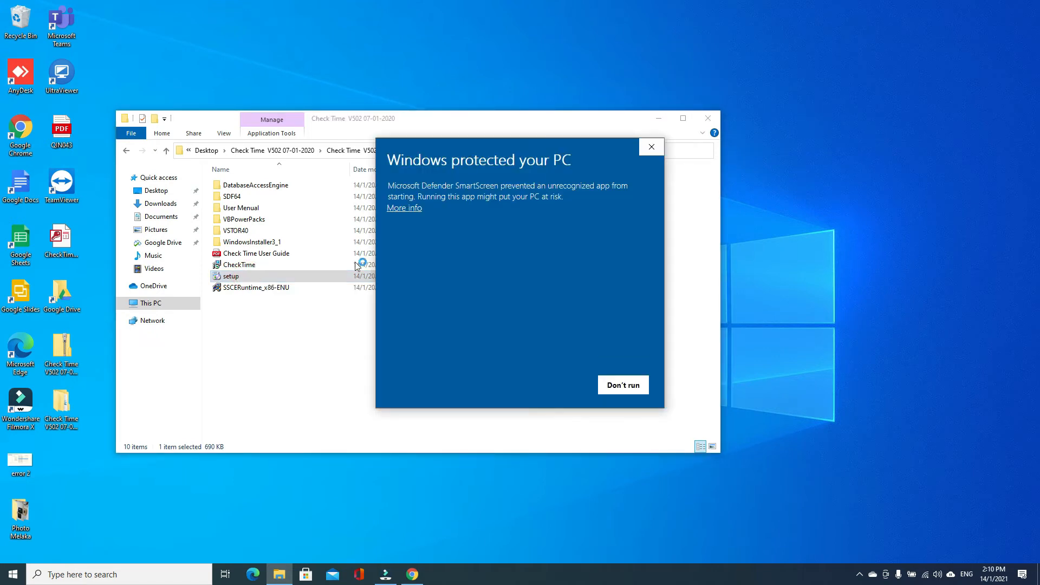
click(403, 208)
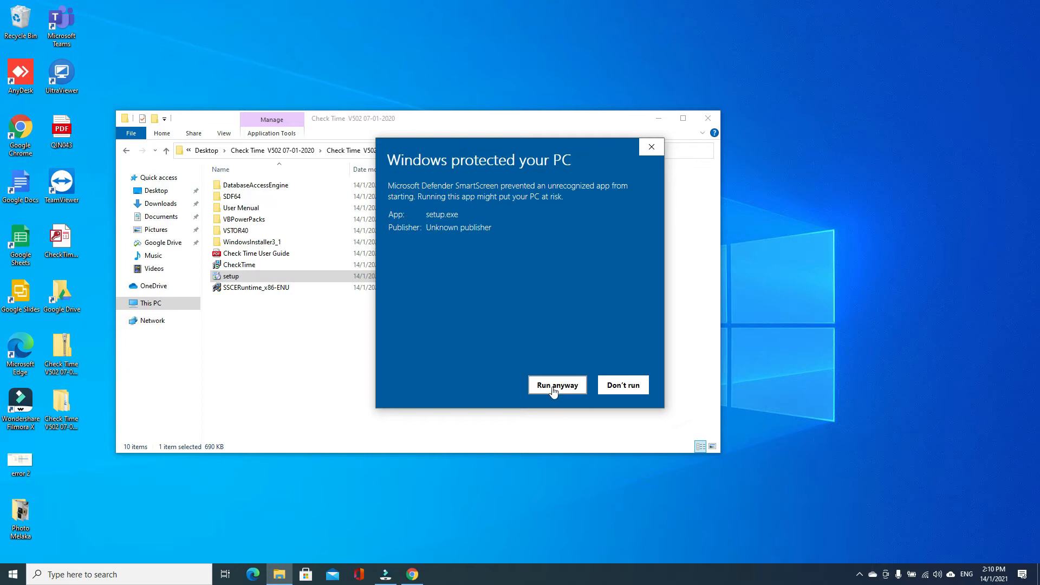
click(557, 384)
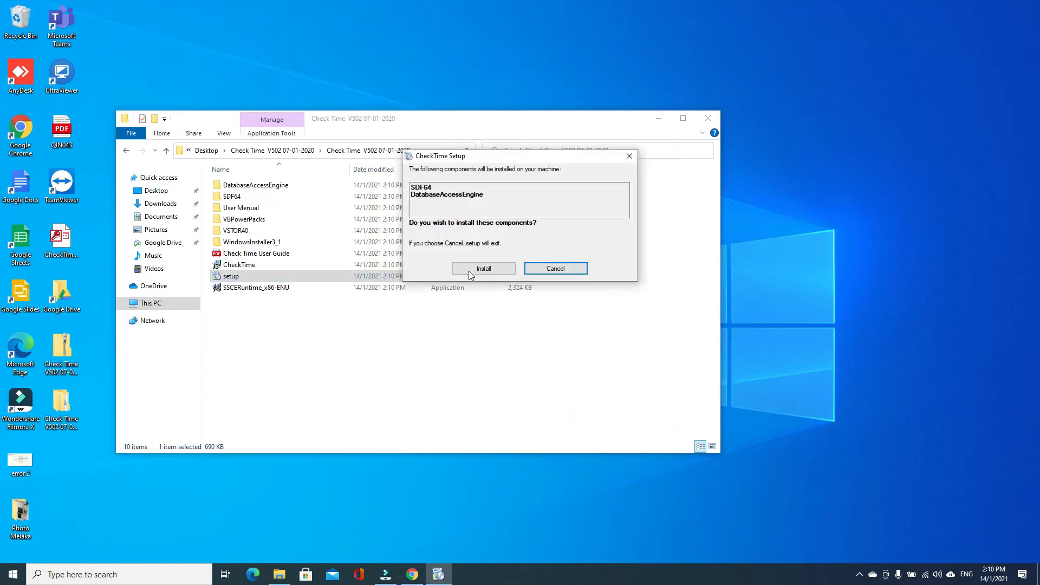
Step: Install the SDF64 and Microsoft Access database engine 2010 prerequisites
click(484, 268)
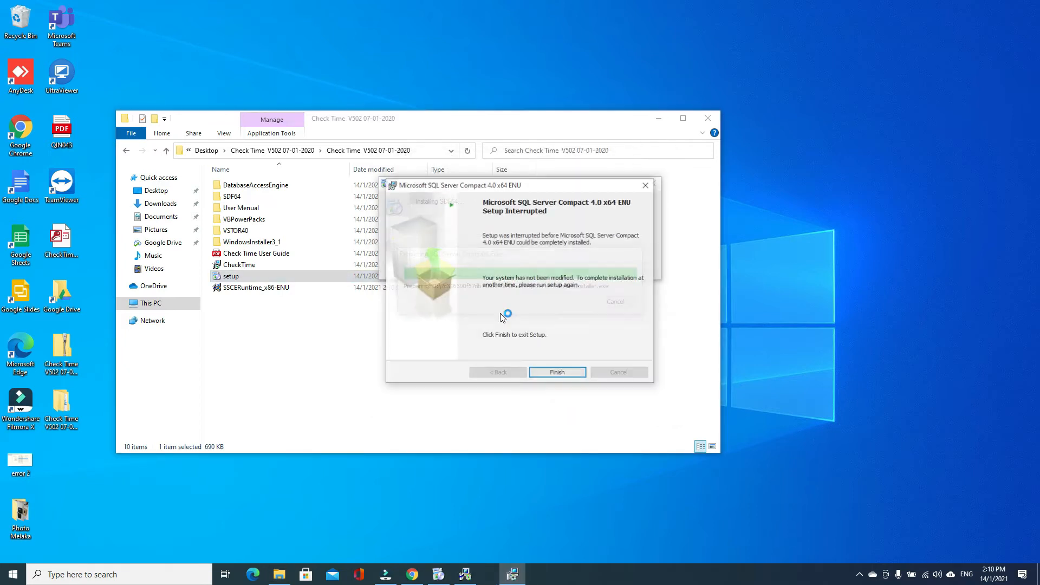
click(556, 372)
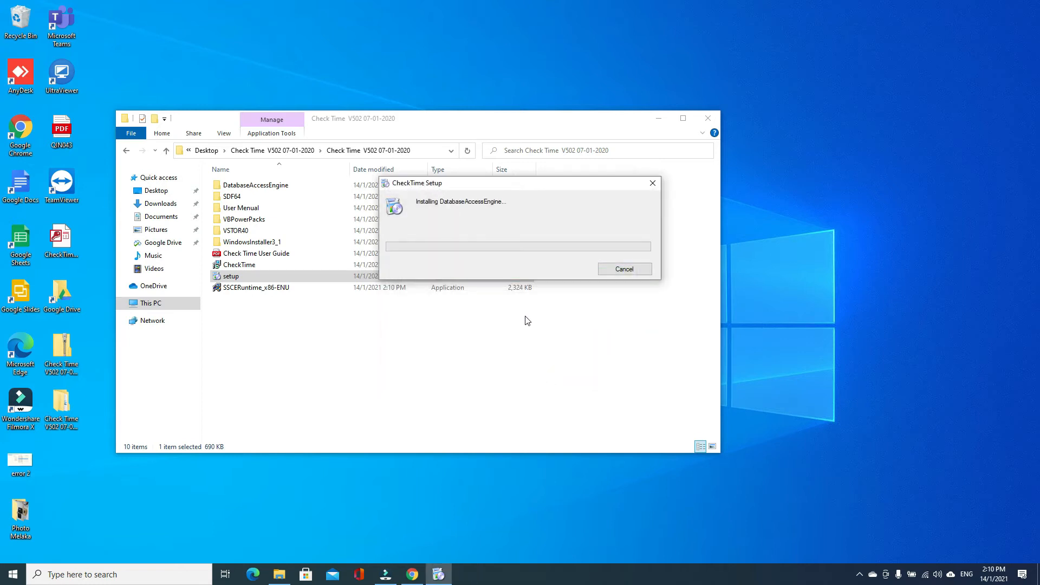
mouse_move(480, 363)
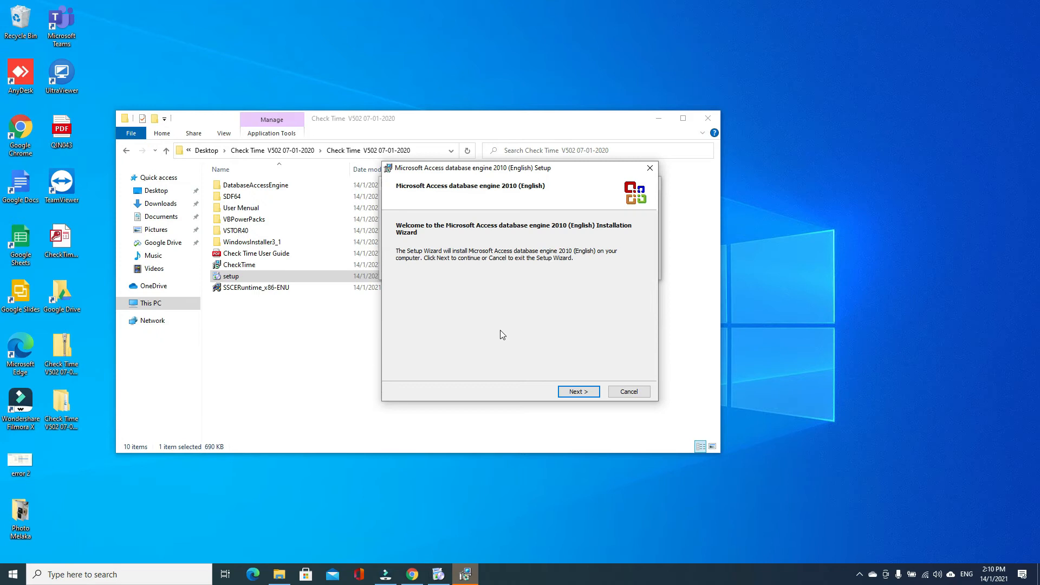
click(577, 391)
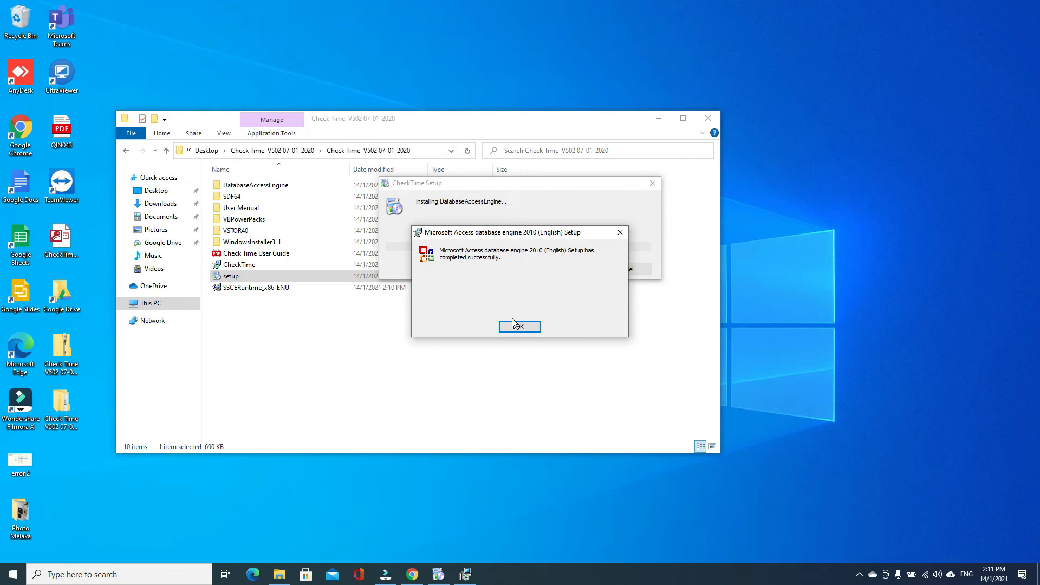
click(520, 326)
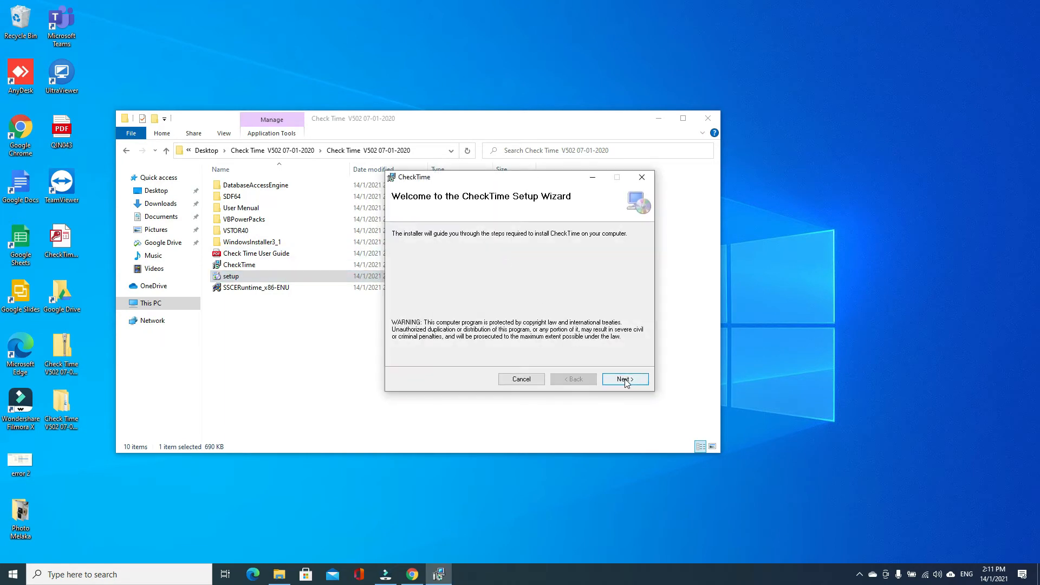
Step: Install CheckTime for Everyone in the default folder, then close the installer
click(624, 379)
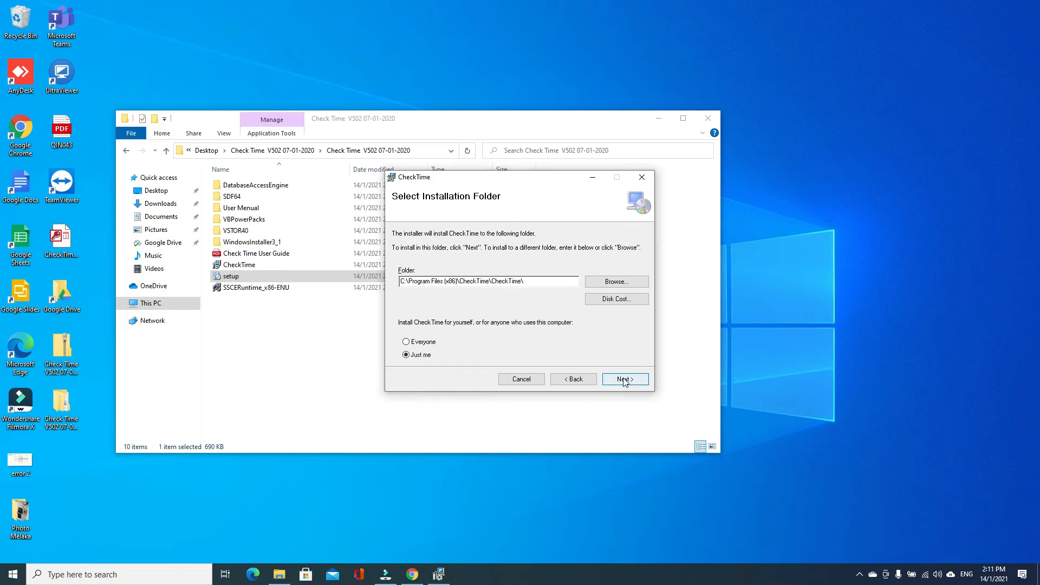
click(407, 342)
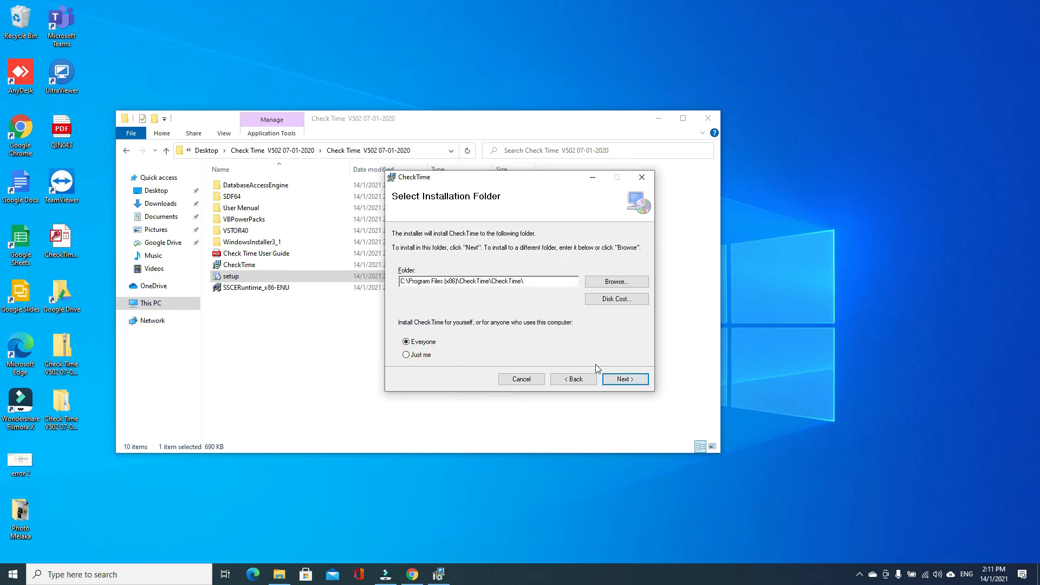
click(624, 379)
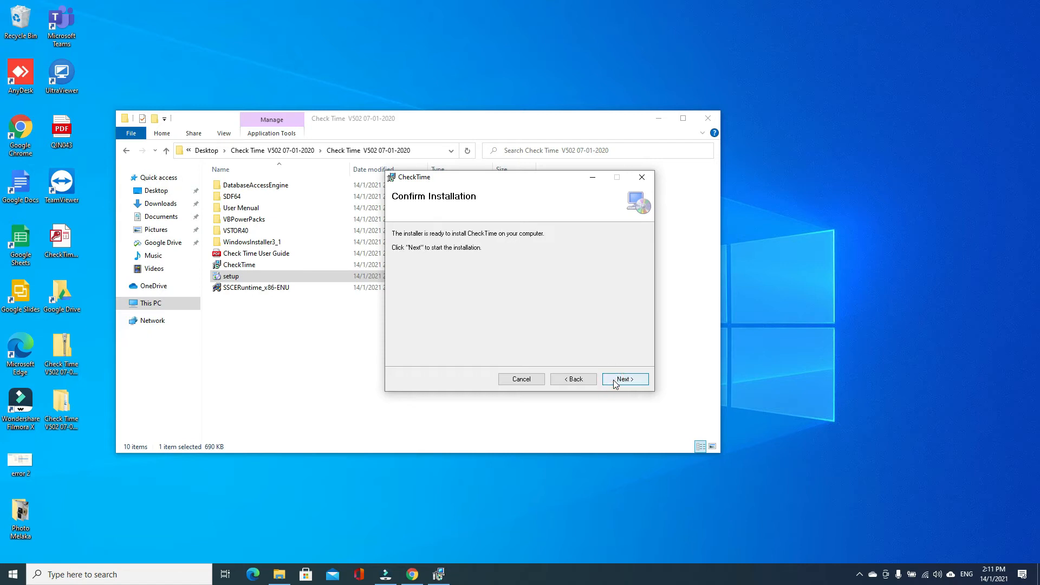
click(624, 379)
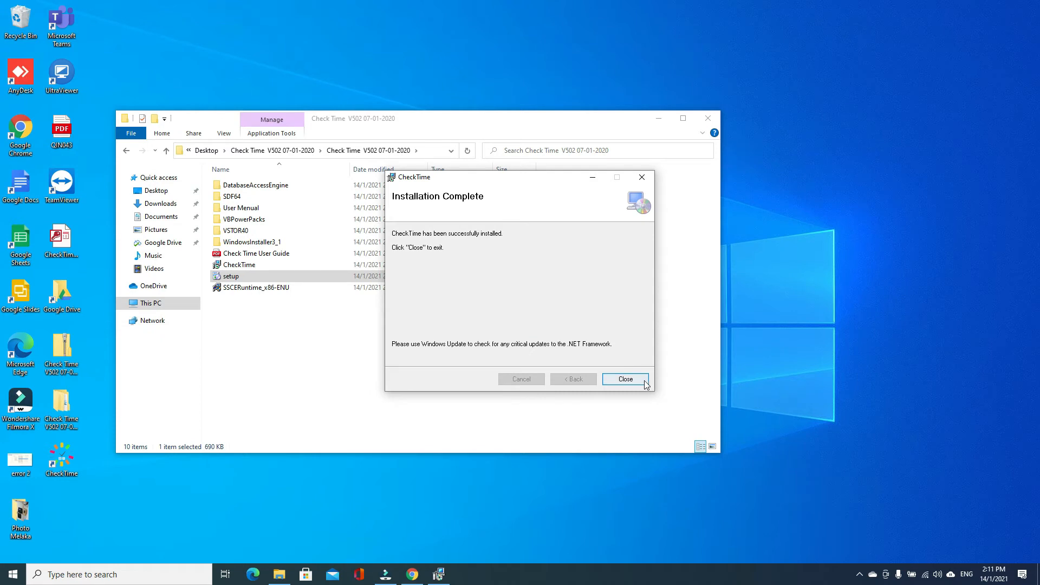
click(623, 379)
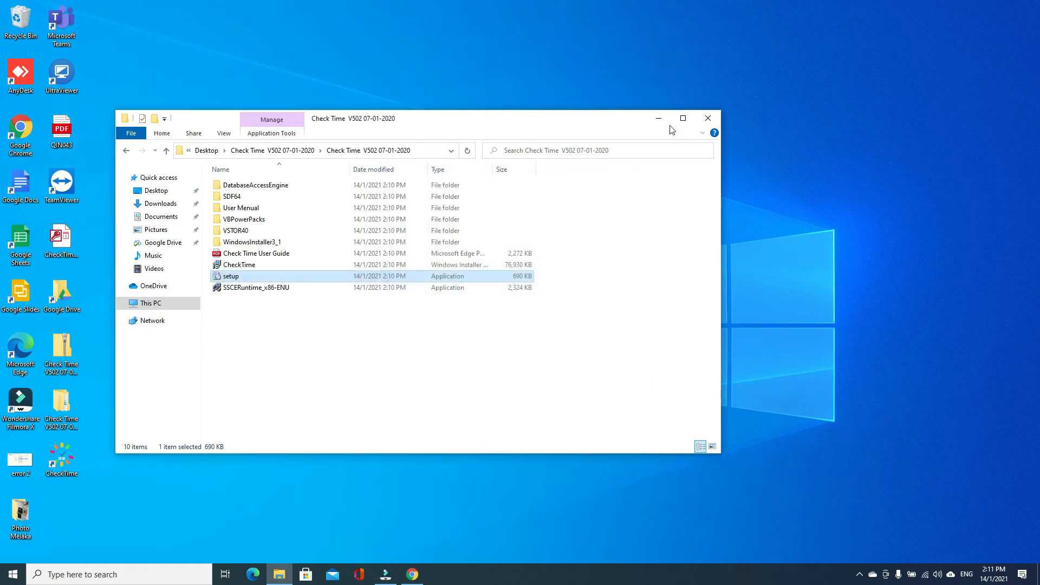
Step: Close Explorer and launch CheckTime from the desktop shortcut
click(708, 118)
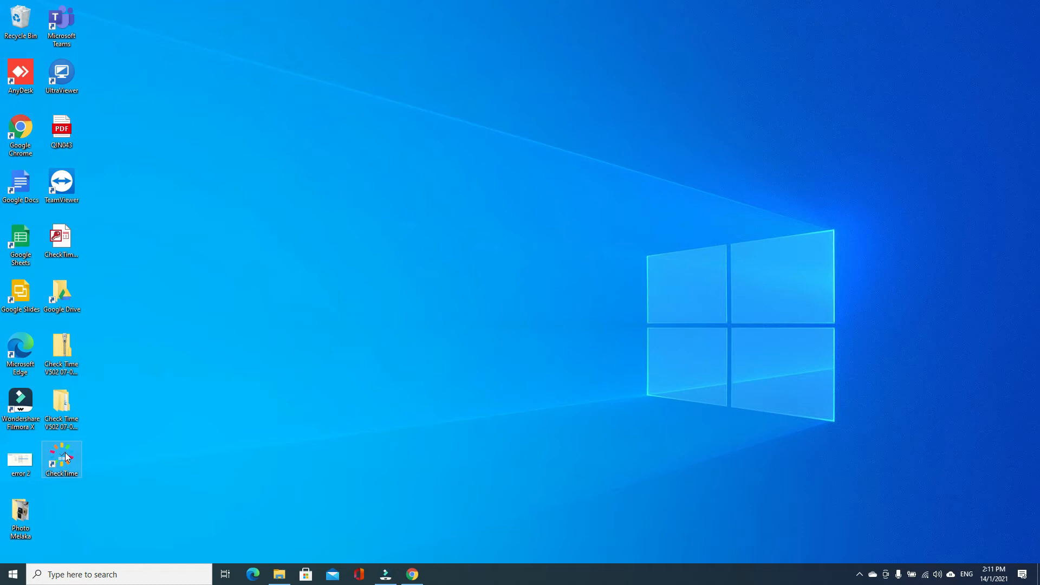
double_click(61, 456)
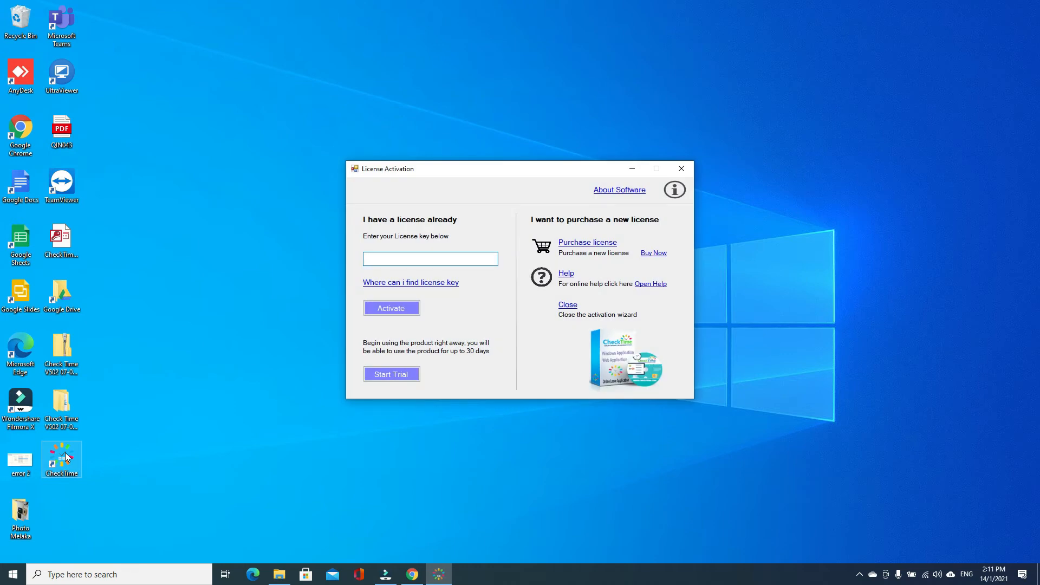
click(430, 258)
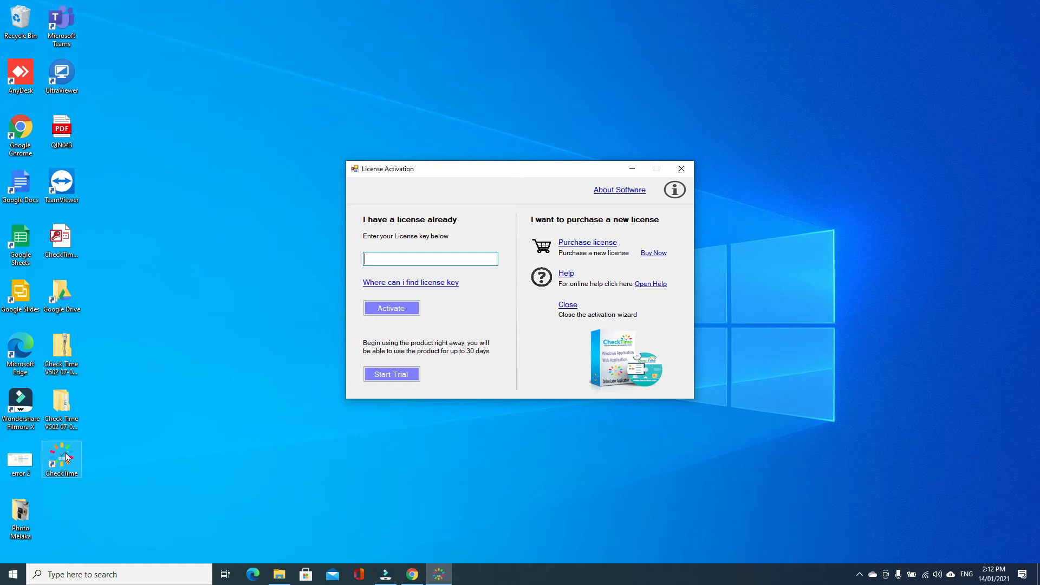
text(11)
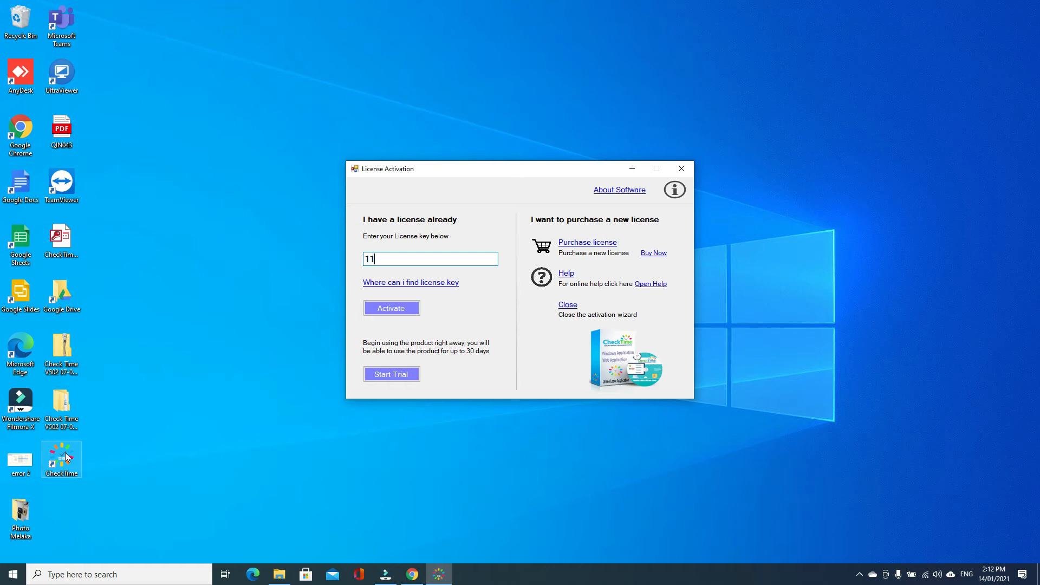
text(11)
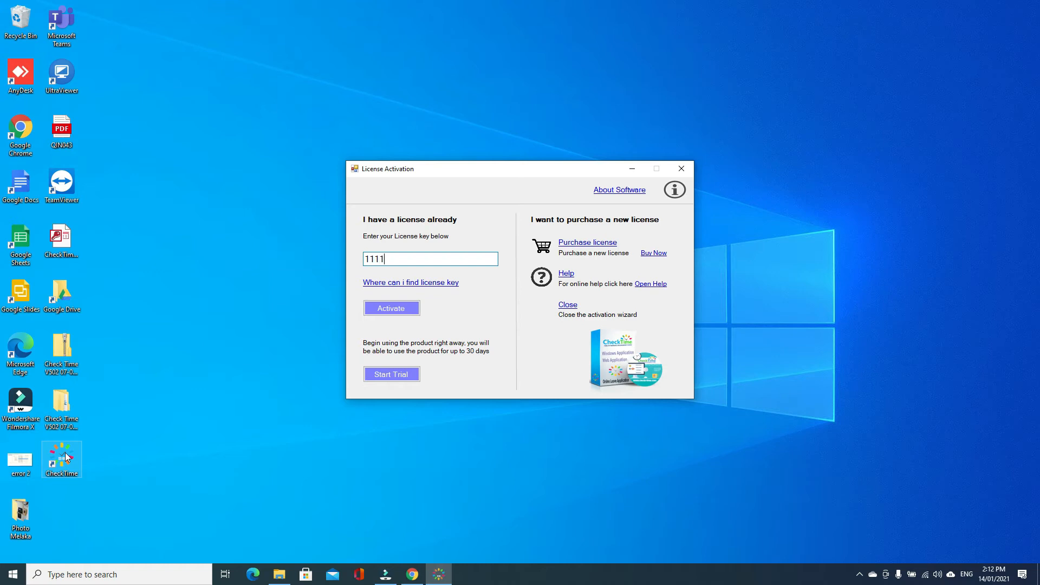
text(111)
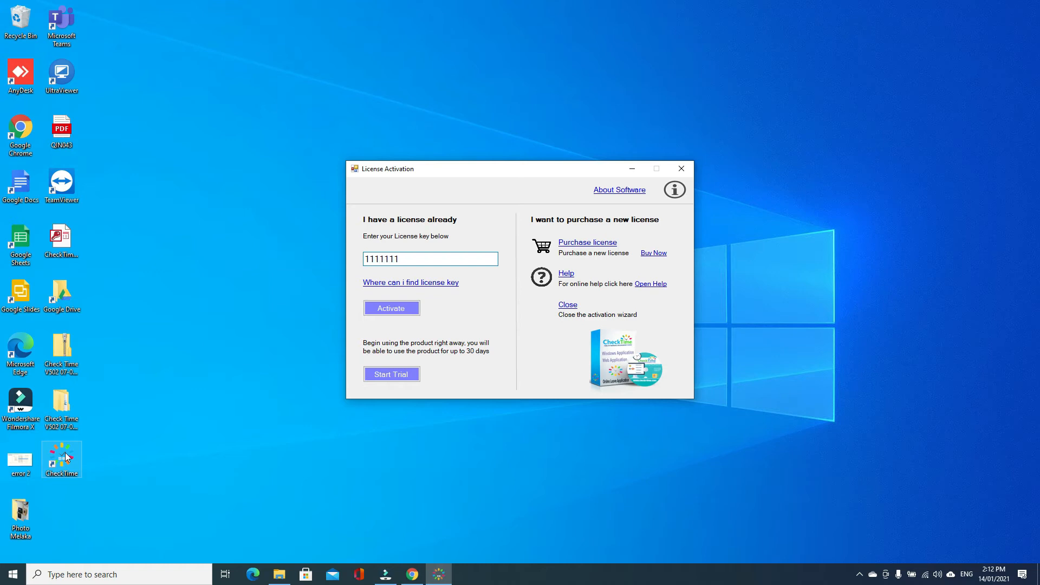
text(1)
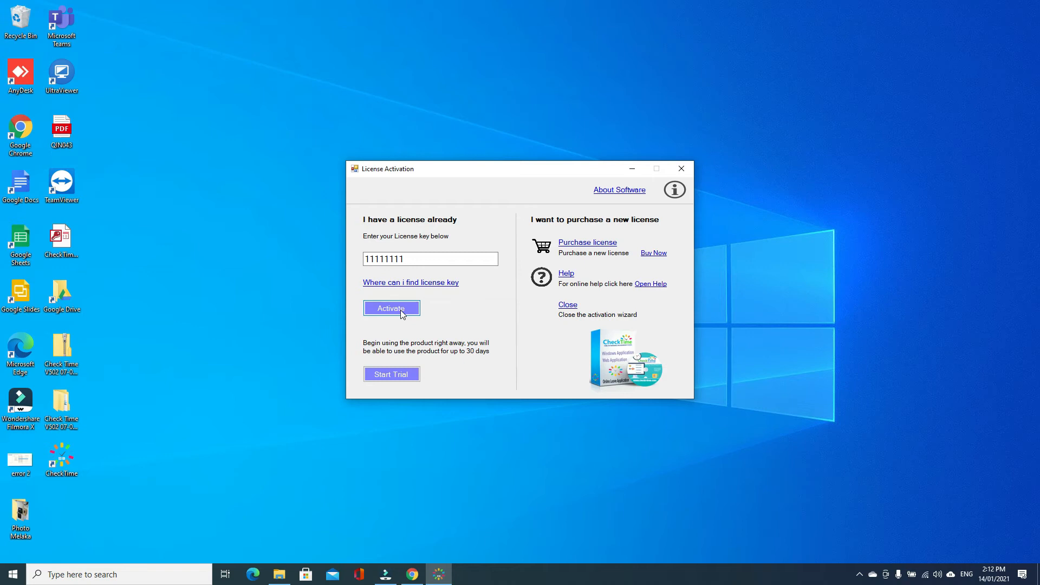
click(391, 308)
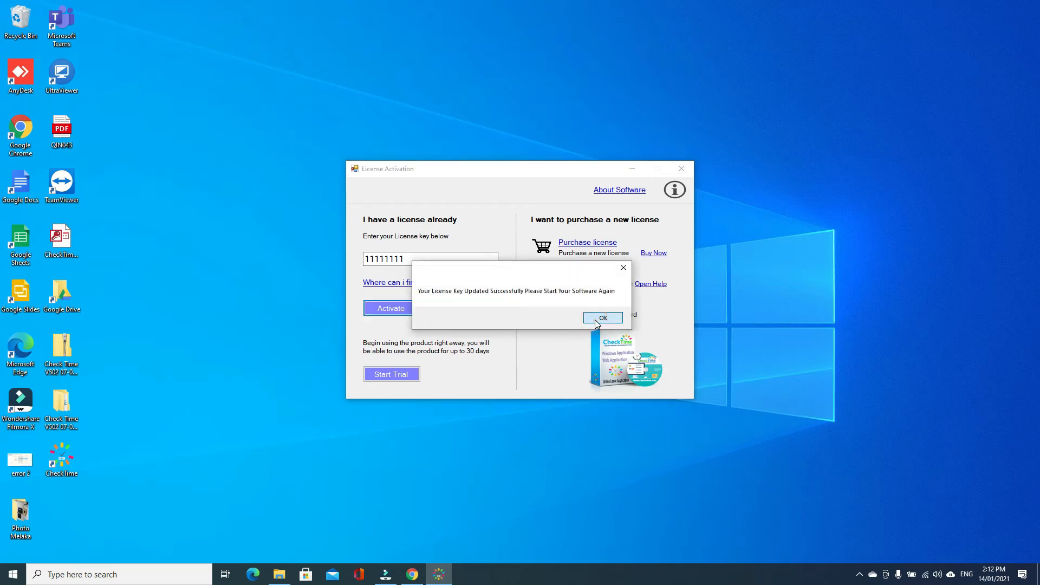
click(601, 319)
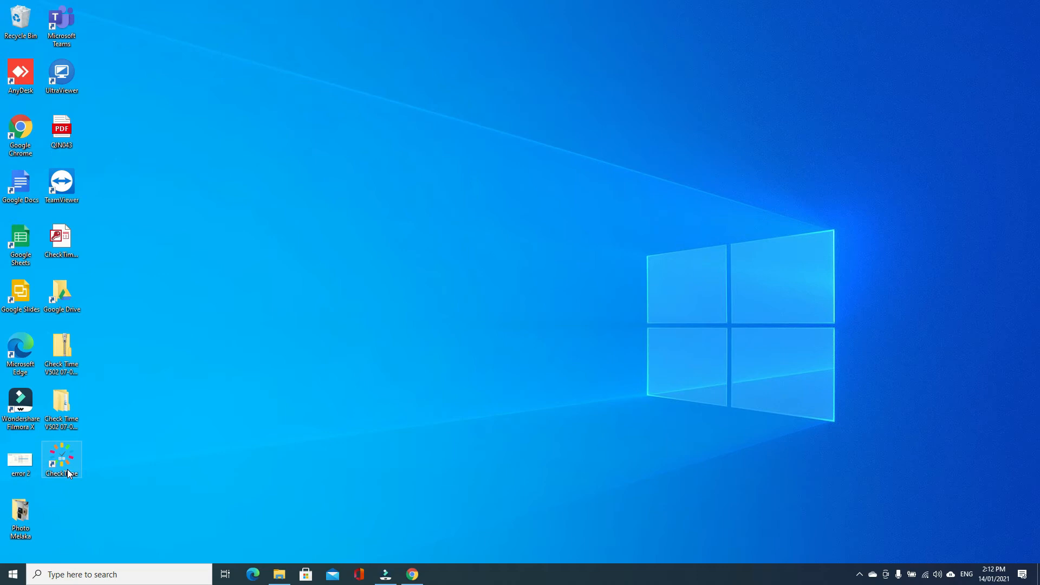
Step: Relaunch CheckTime, accept the Terms And Conditions, and advance to database setup
double_click(62, 458)
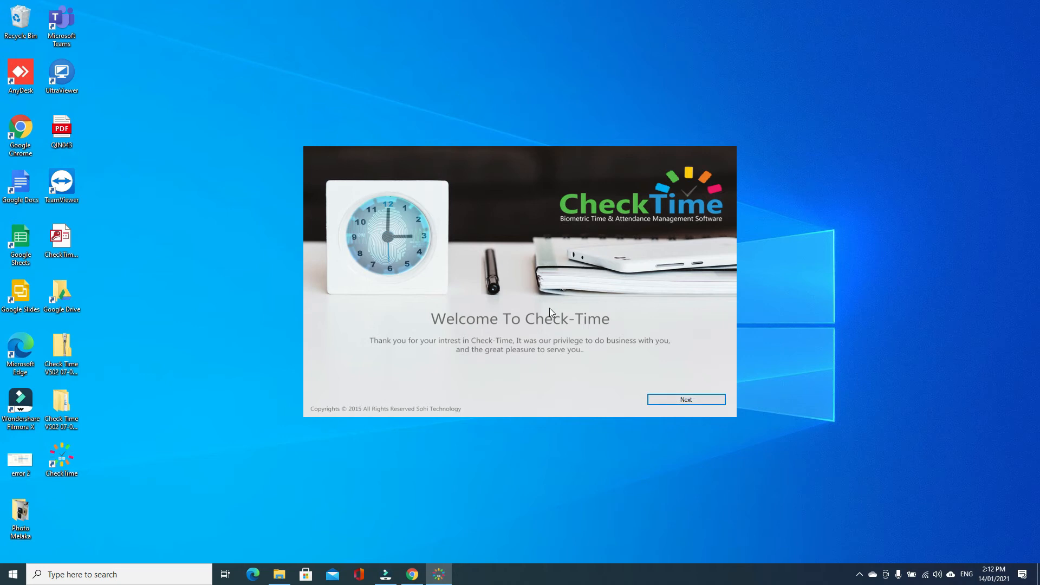
click(686, 400)
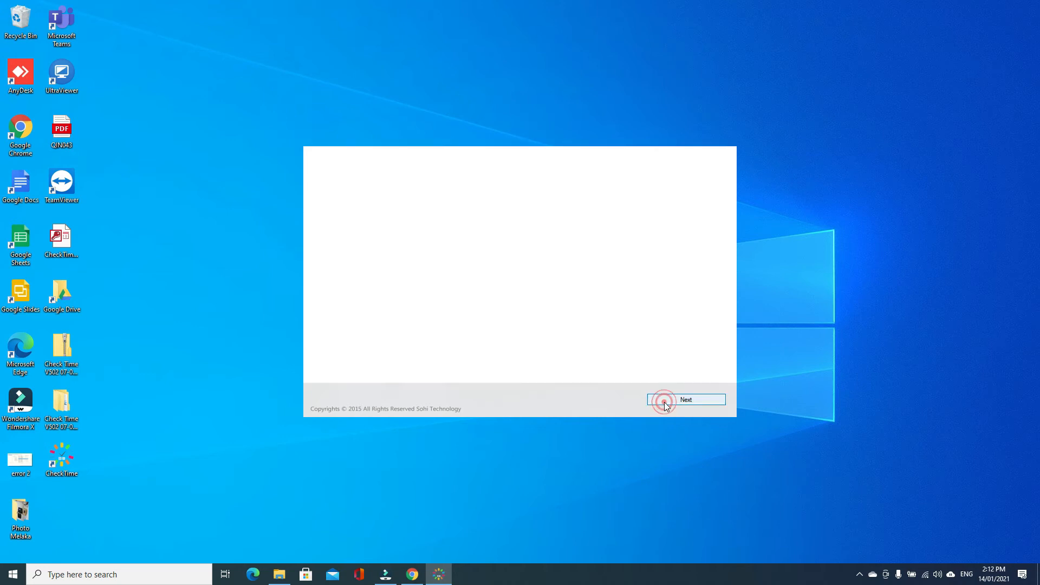
click(686, 399)
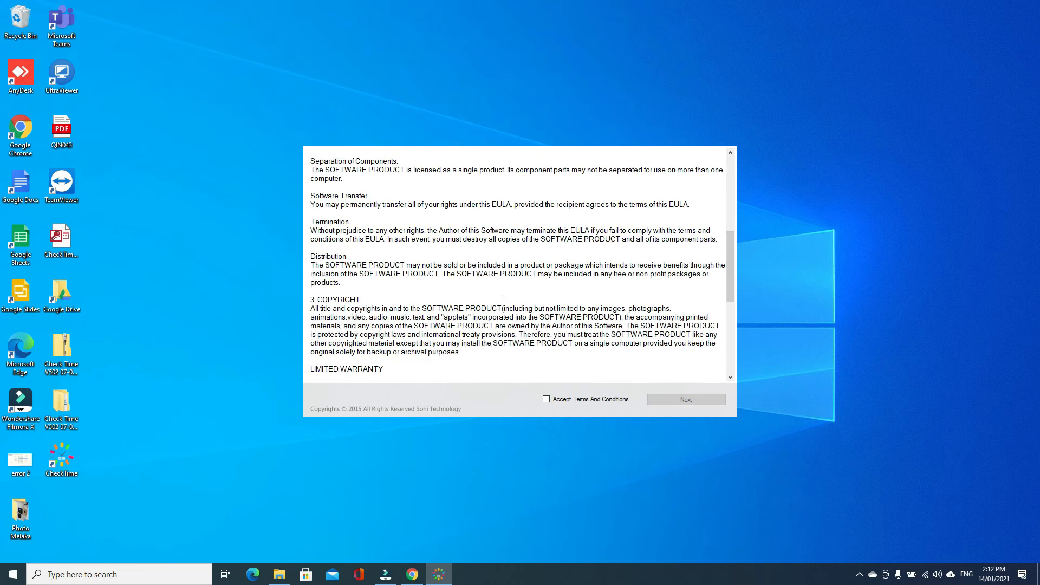
scroll(down, 3)
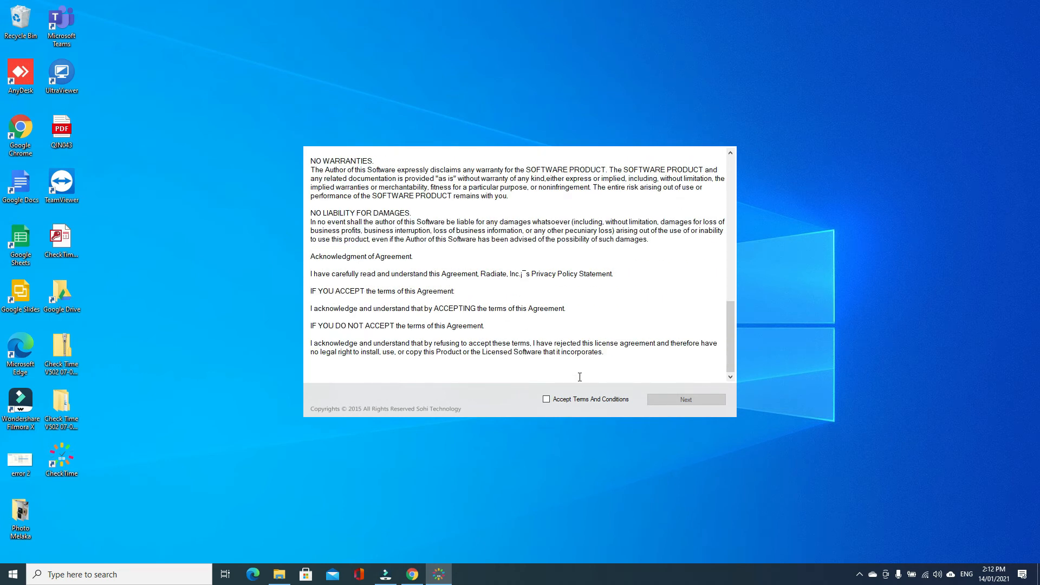
click(547, 399)
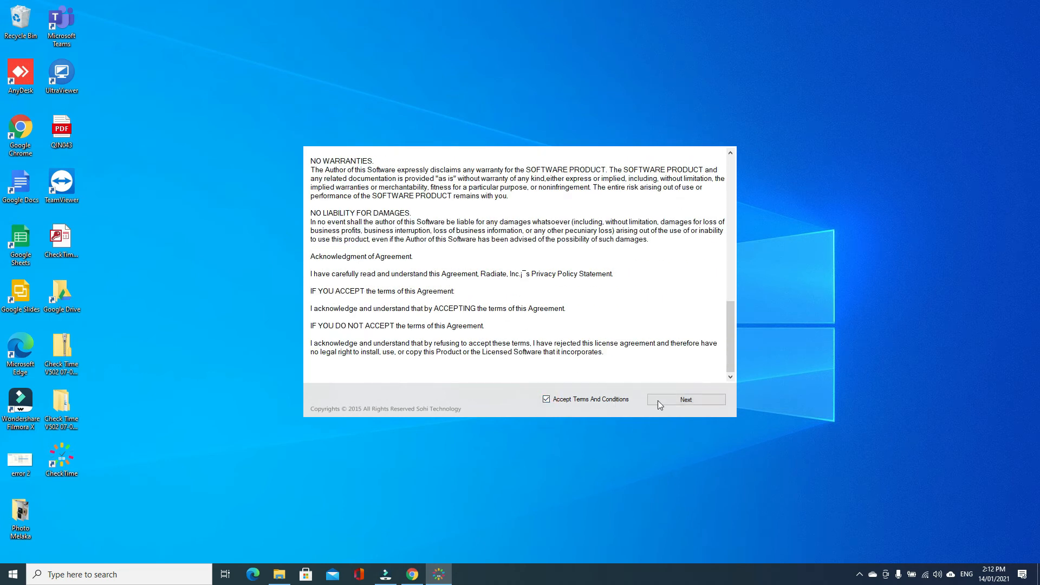
click(686, 399)
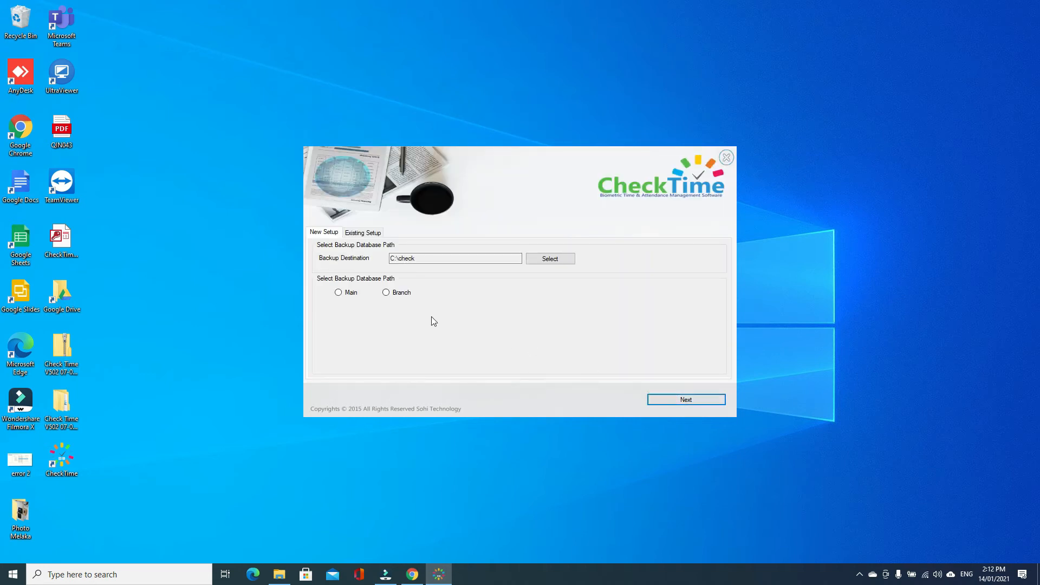
mouse_move(426, 321)
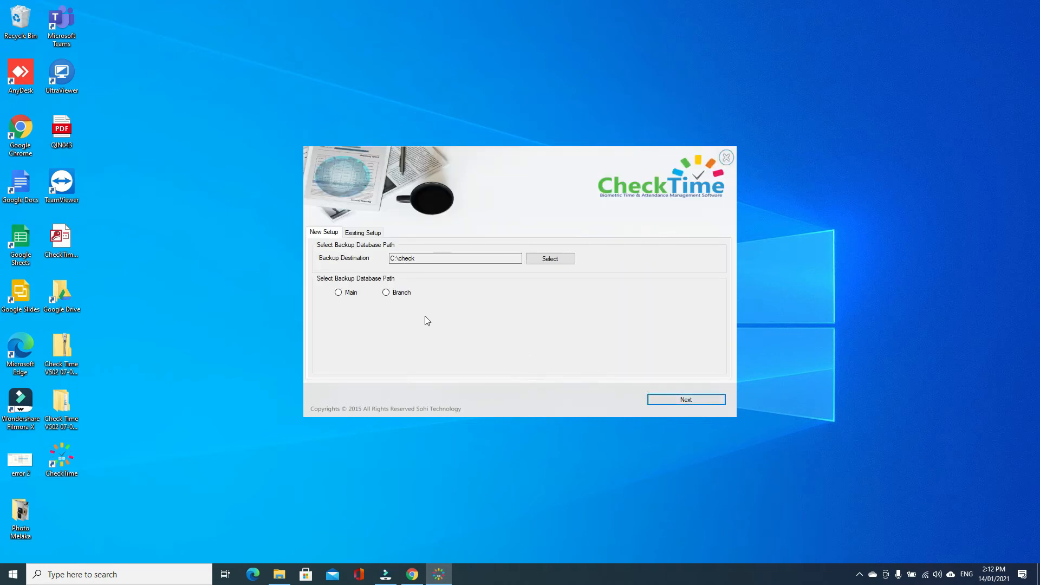
mouse_move(428, 289)
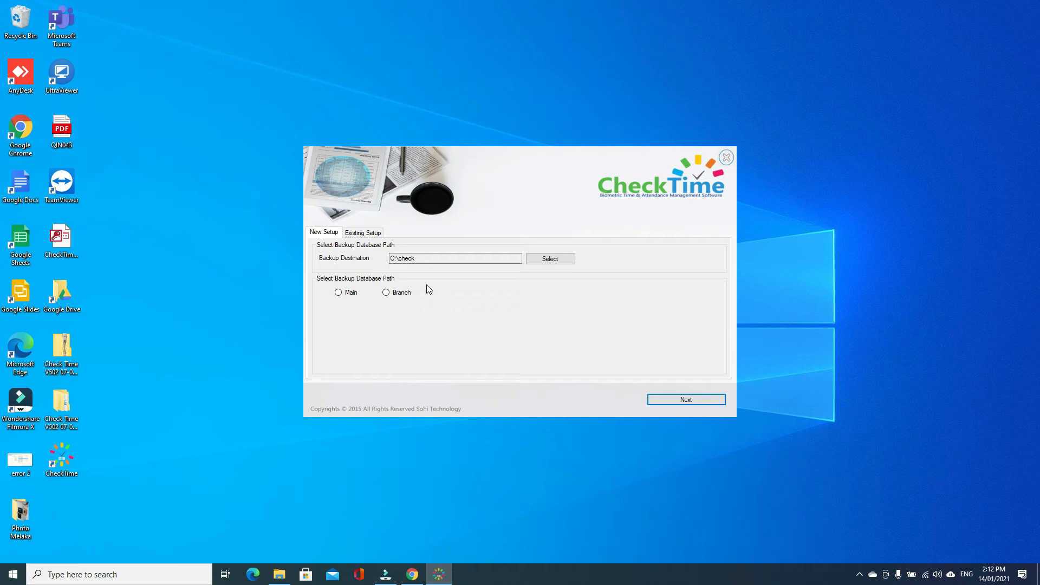
mouse_move(403, 294)
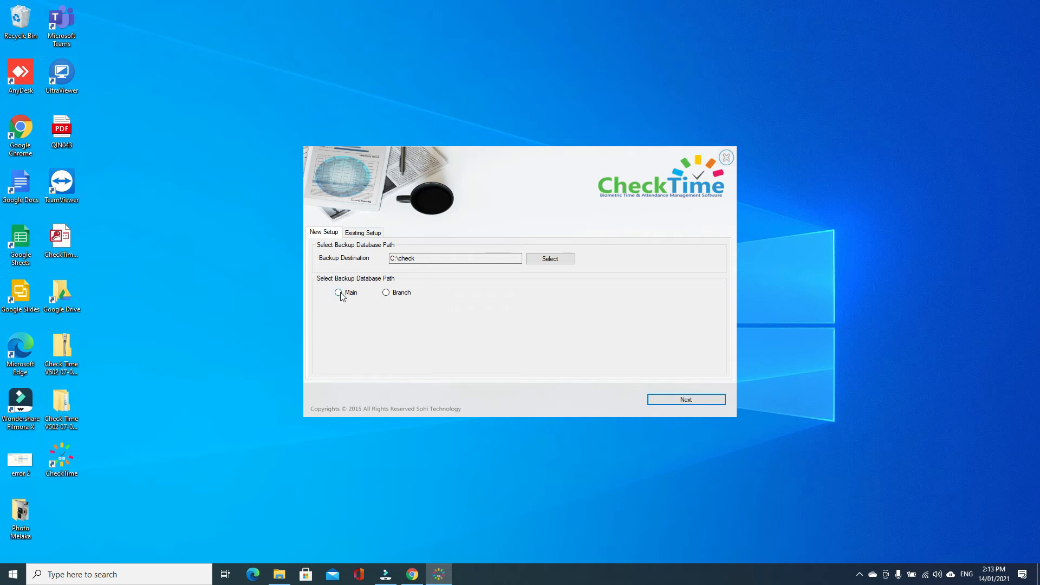
Step: Start a New Setup as Main, dismissing the 'Main Allready Exist' warning
click(338, 293)
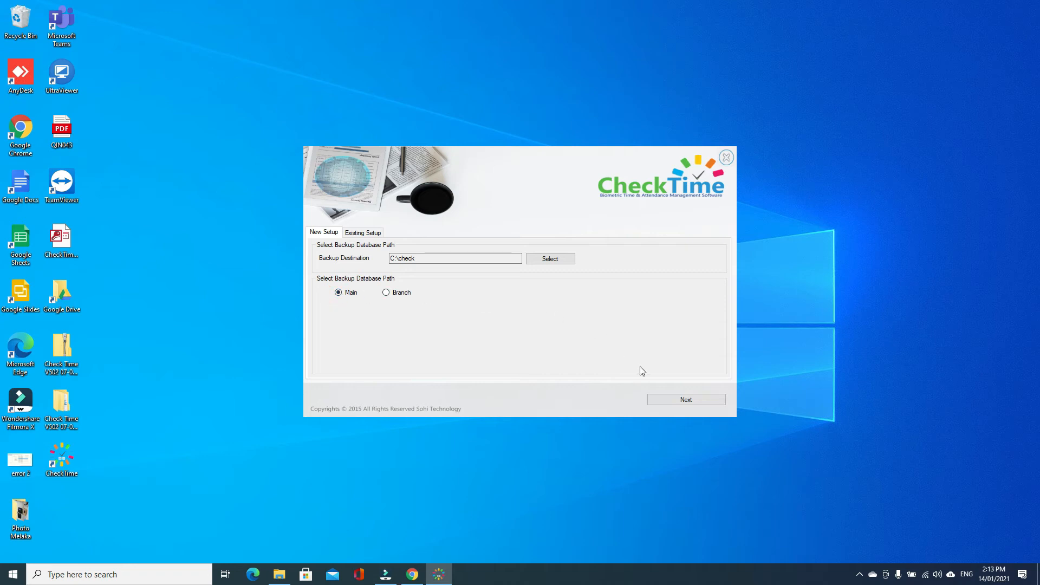
mouse_move(637, 370)
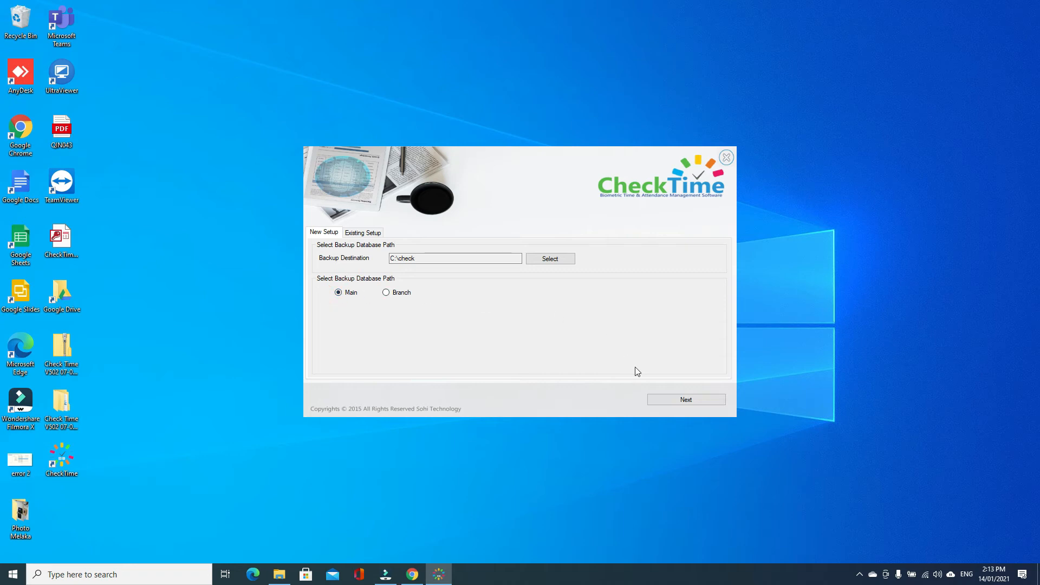
mouse_move(430, 247)
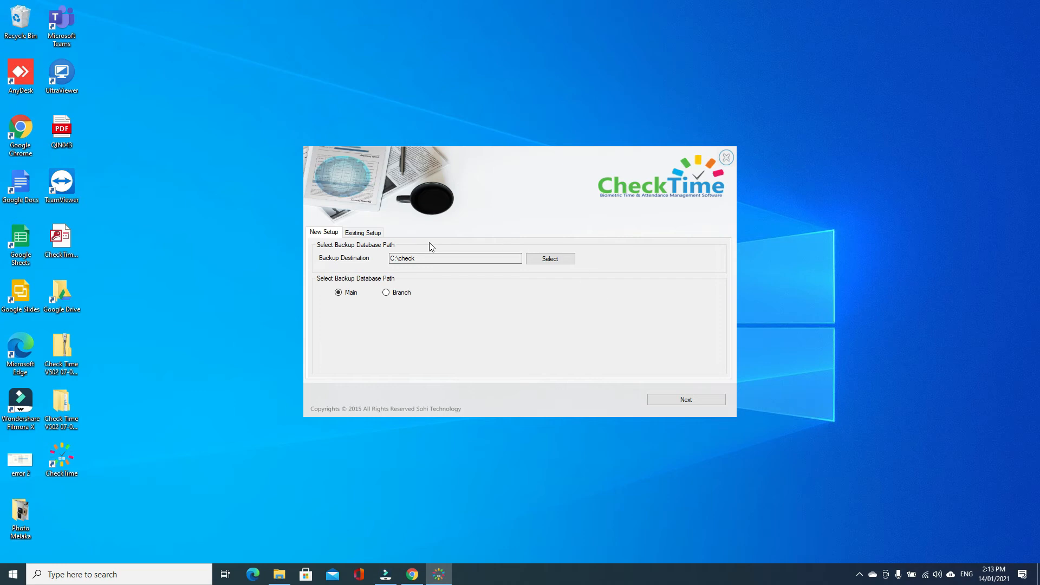
click(362, 232)
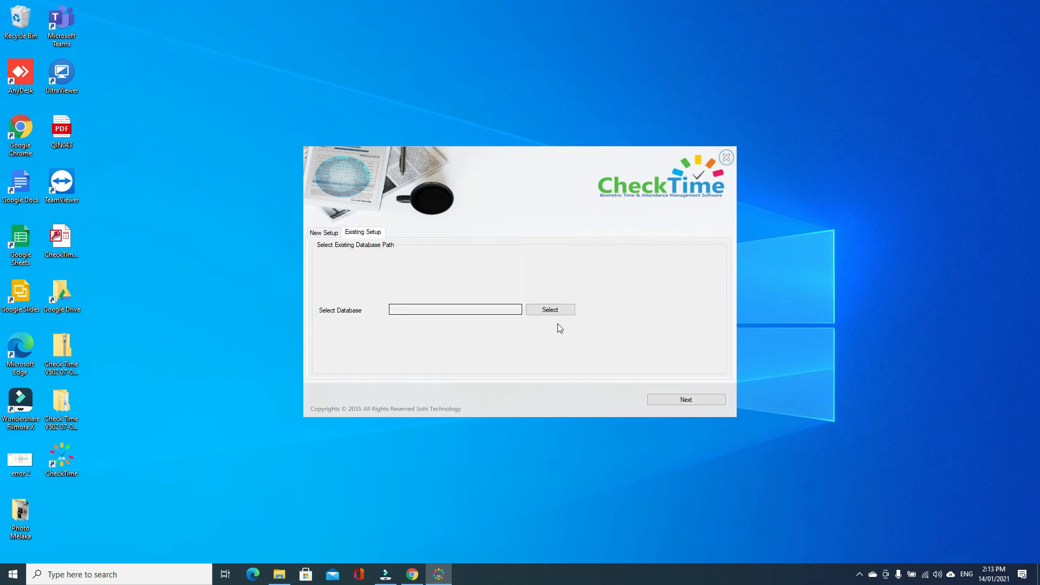
mouse_move(324, 234)
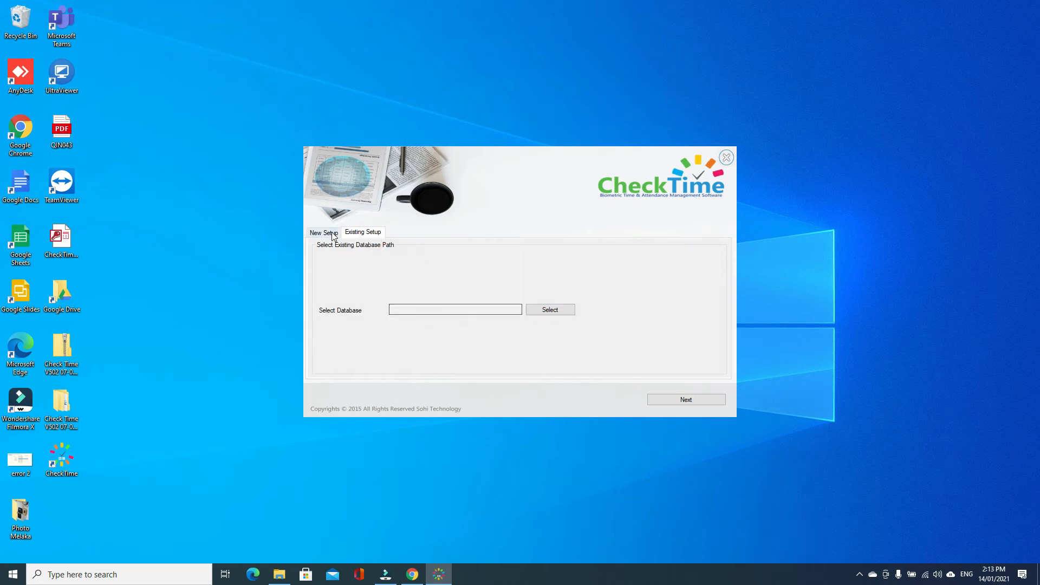
click(323, 232)
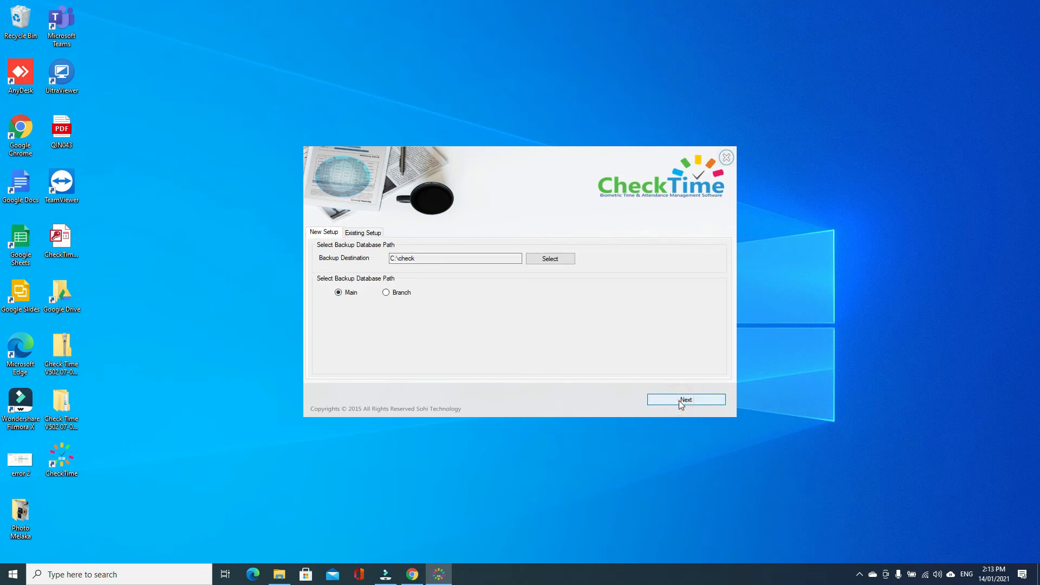
click(685, 399)
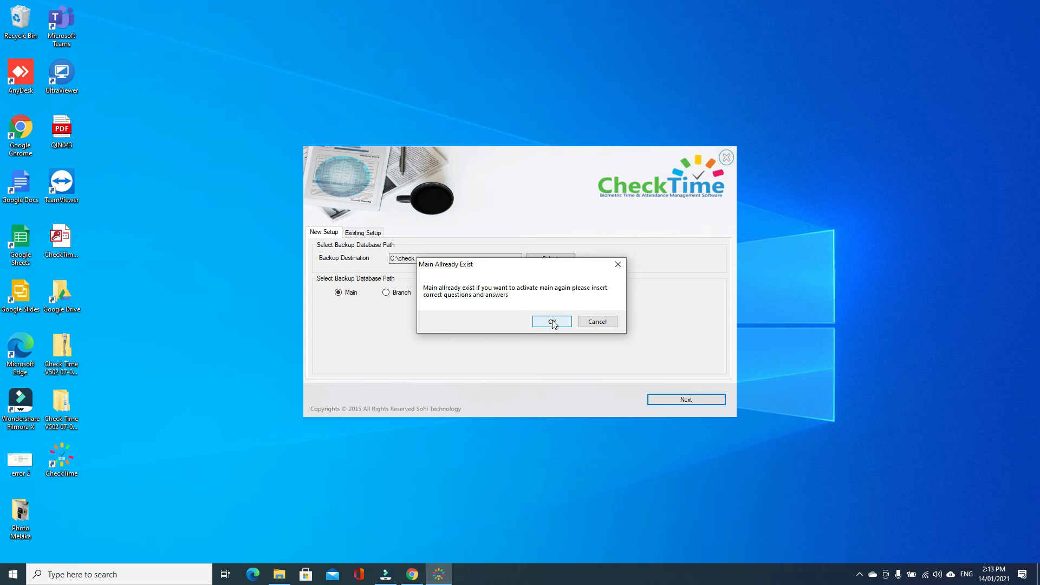
click(552, 322)
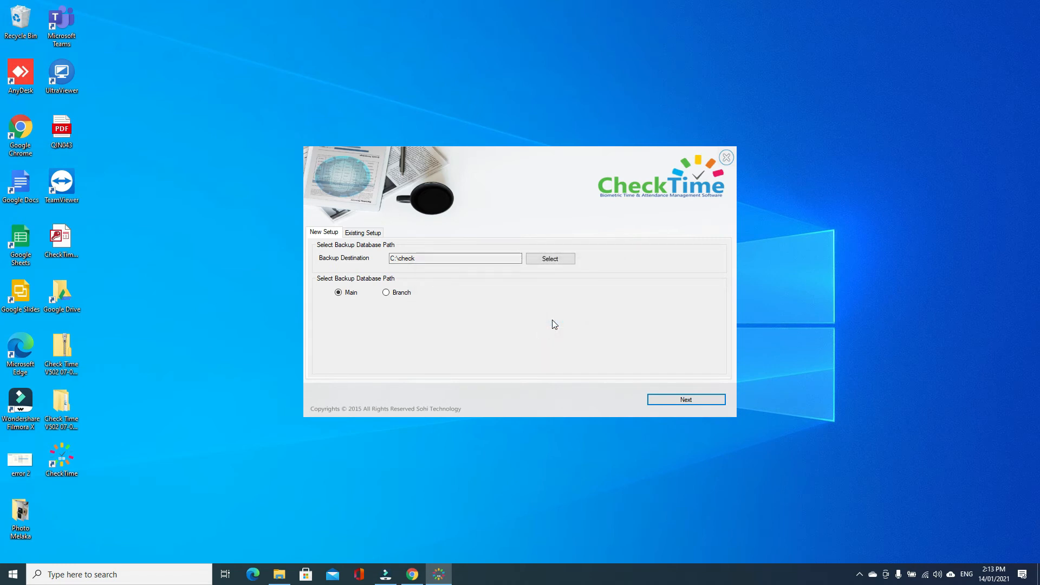
click(686, 399)
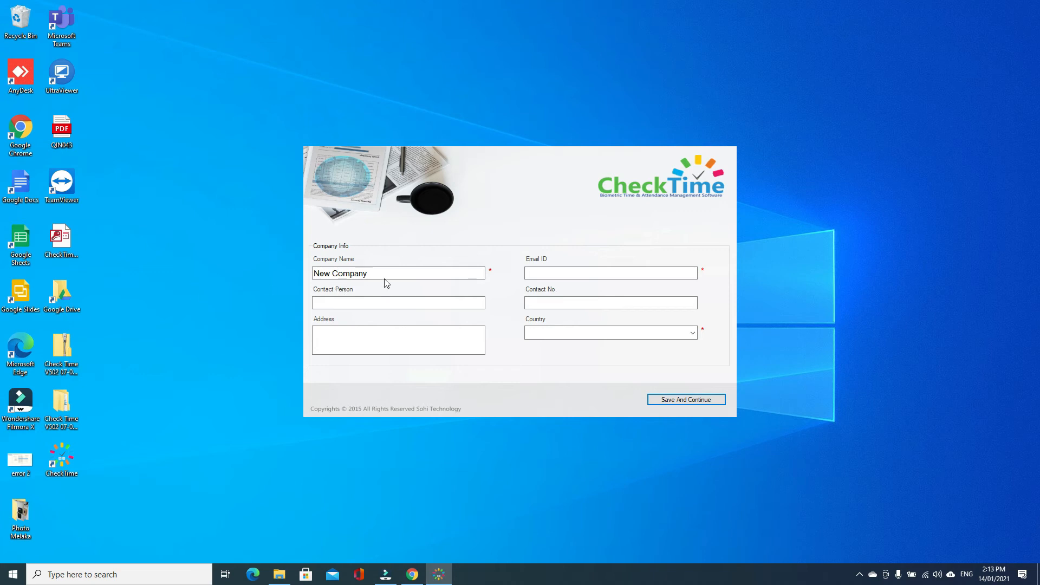
triple_click(398, 272)
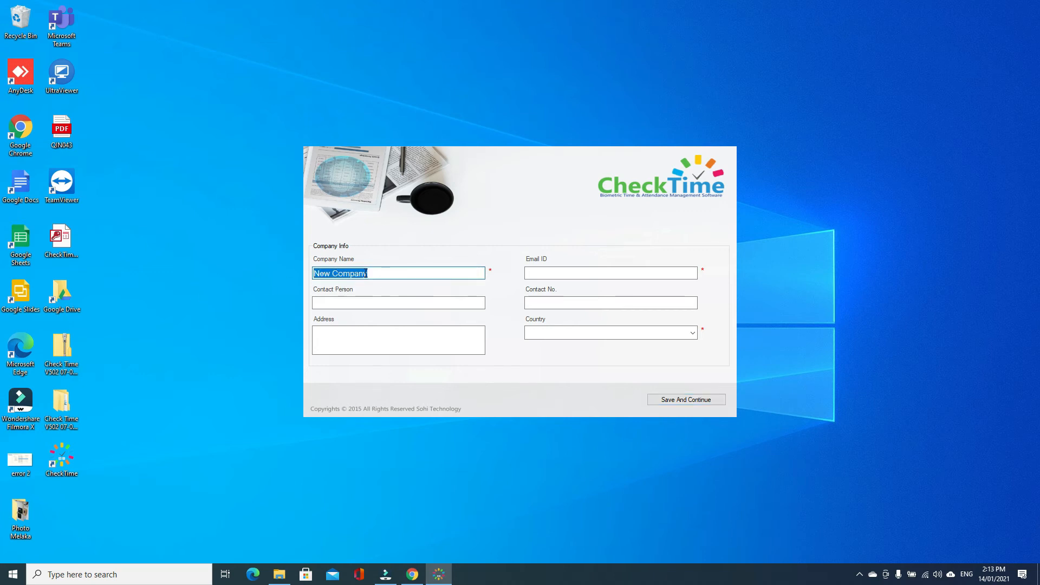
text(Sohi Techno)
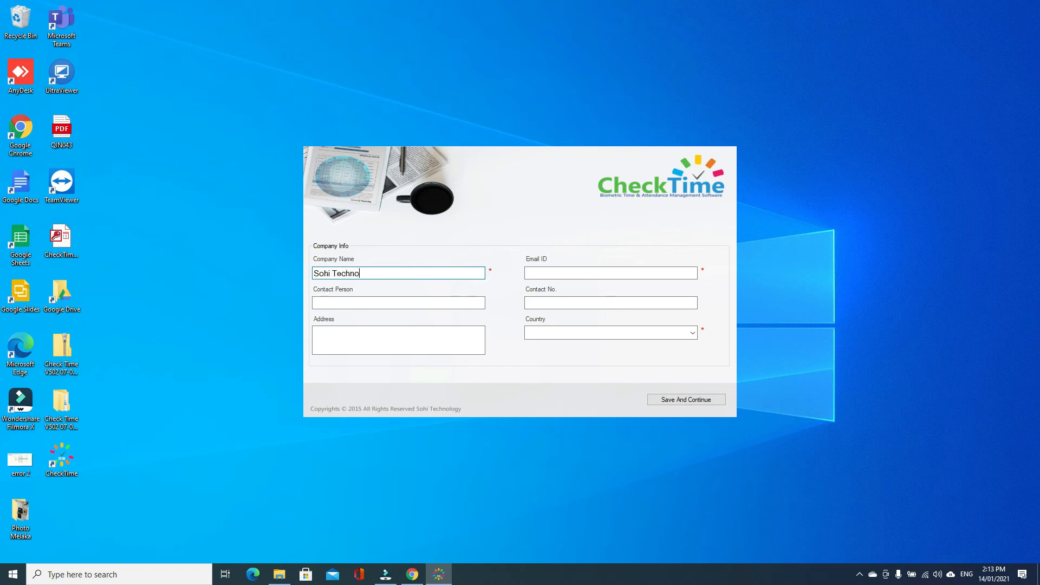
text(logy P)
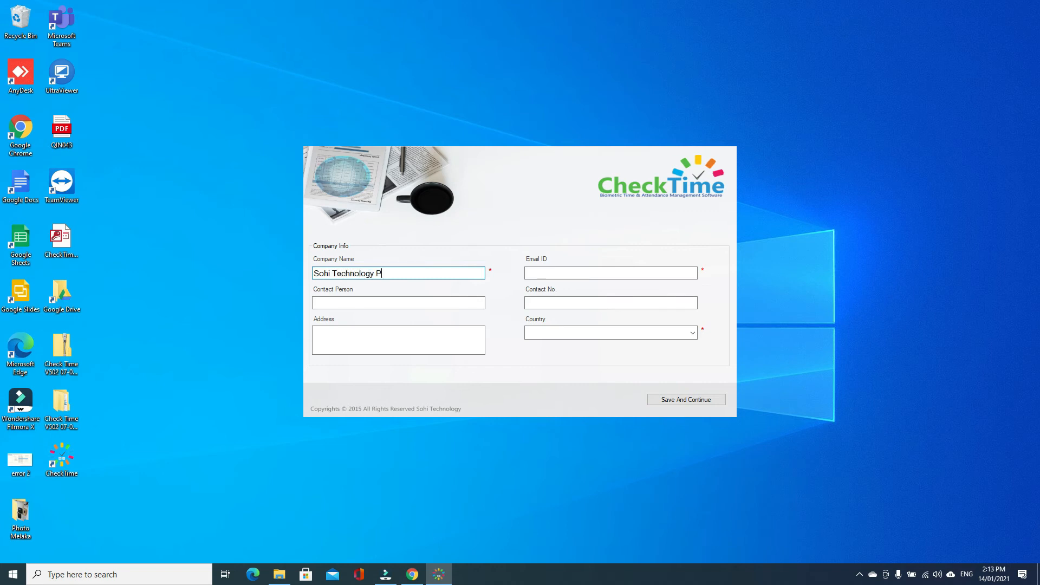
text(vt Ltd)
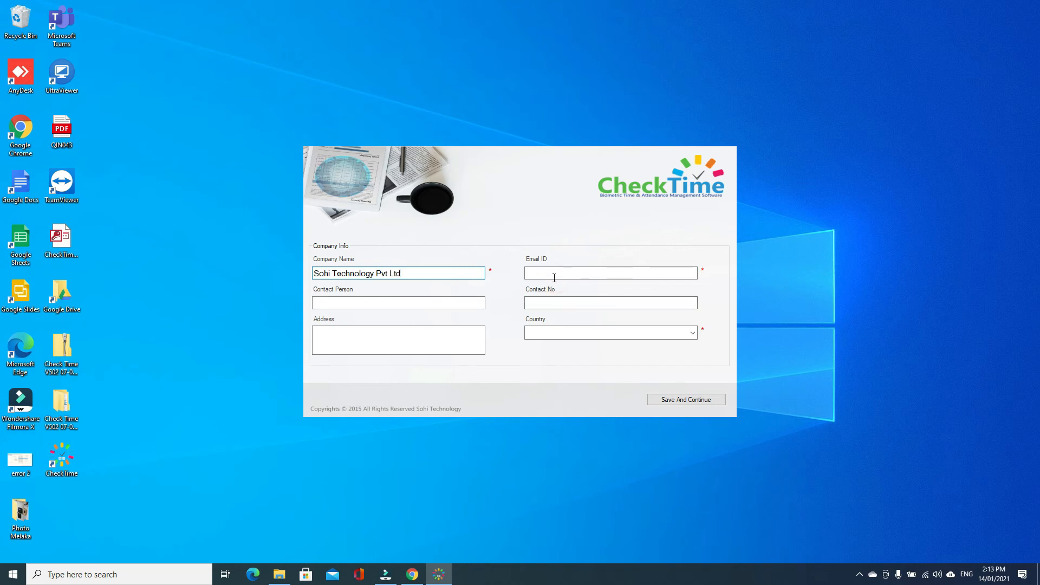
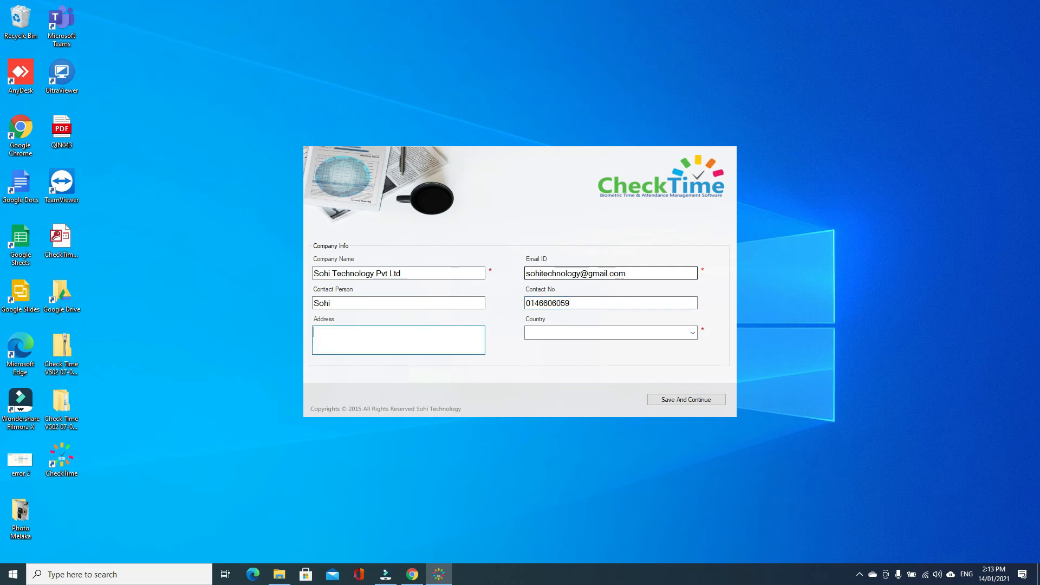
text(Sohi Te)
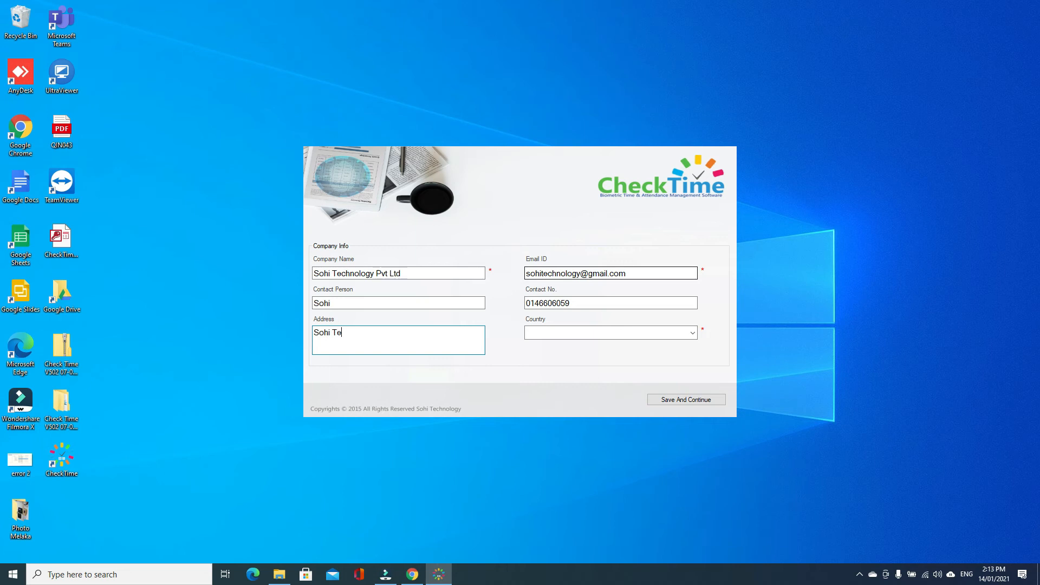
text(ch)
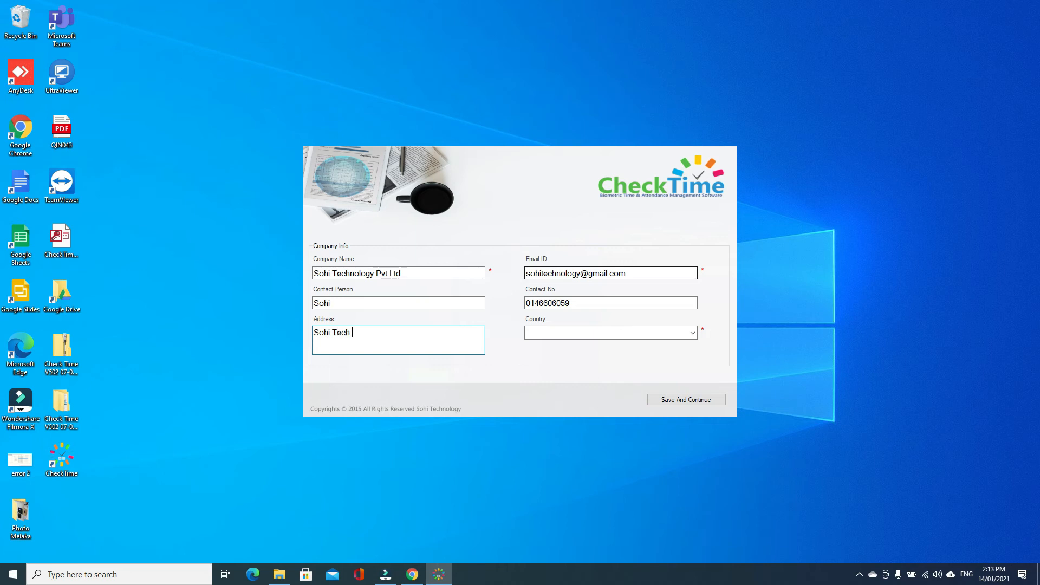
Step: Choose Malaysia as the country and save the company details
click(693, 333)
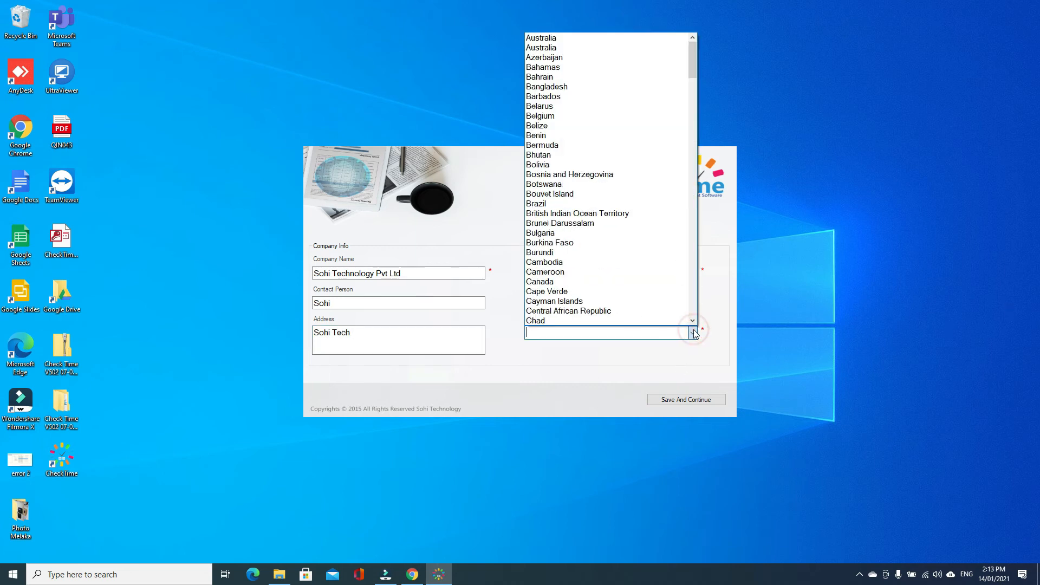
text(mla)
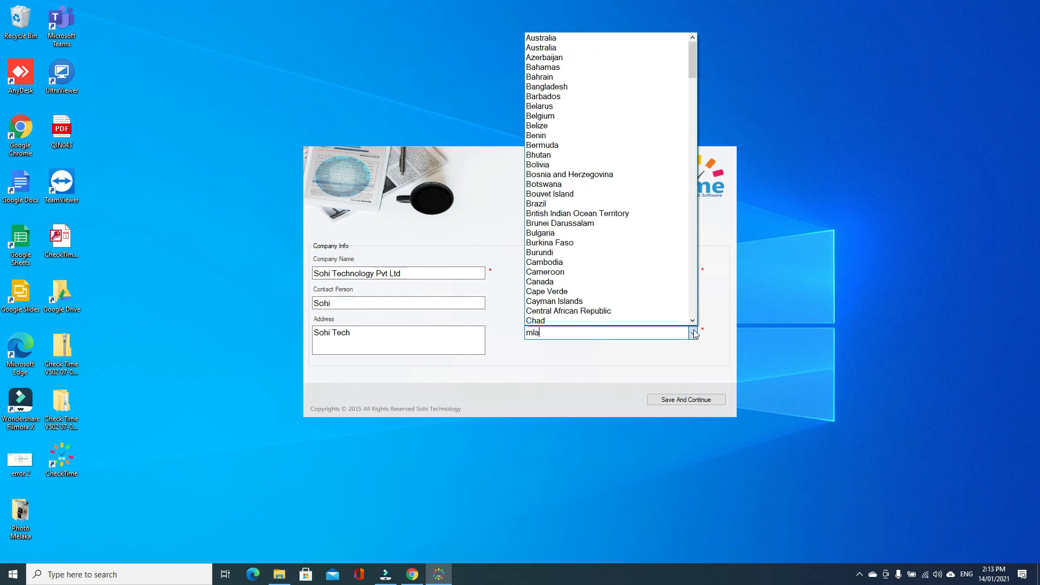
text(ys)
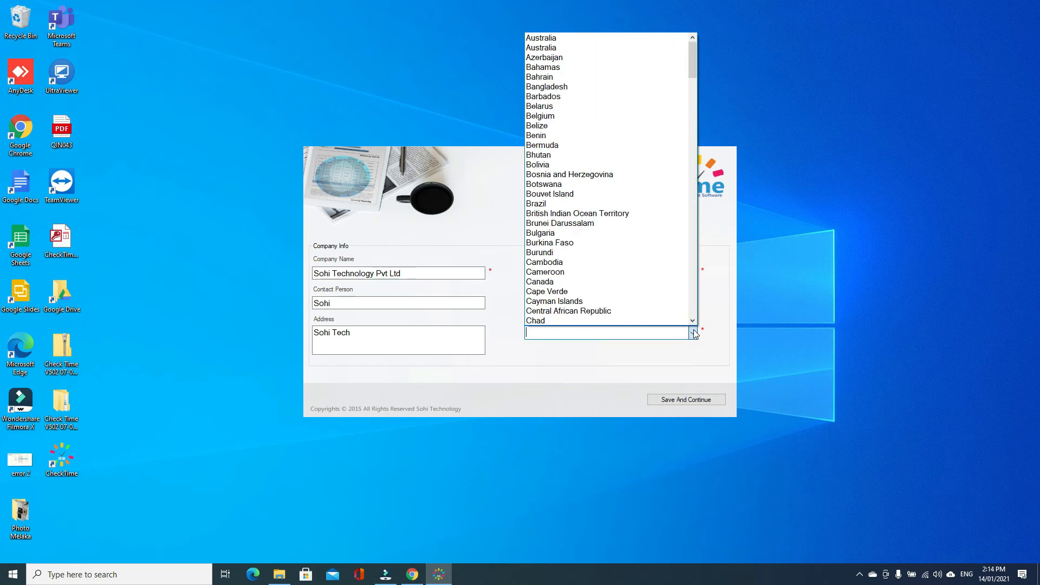
text(M)
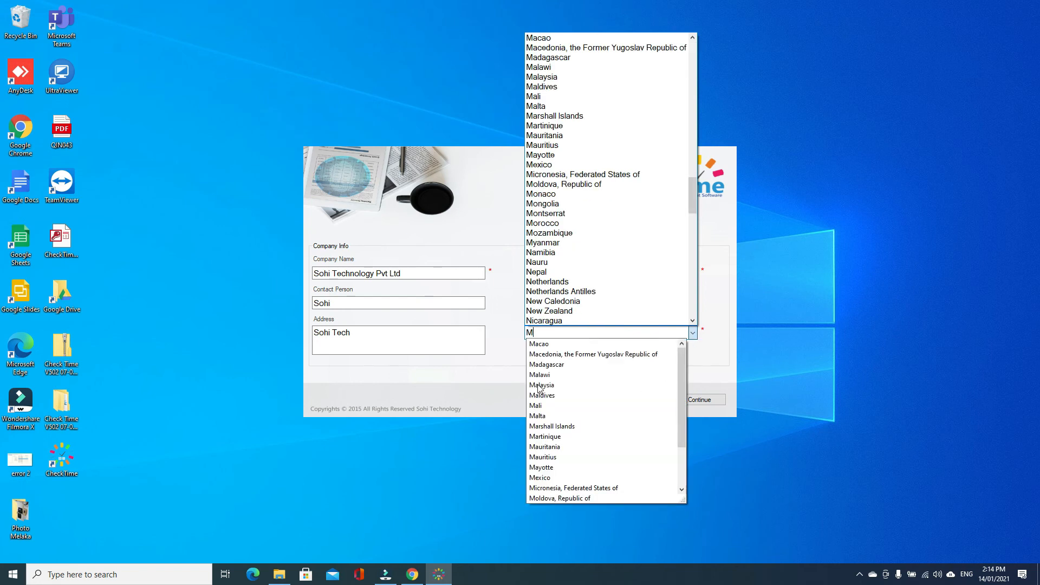
click(538, 343)
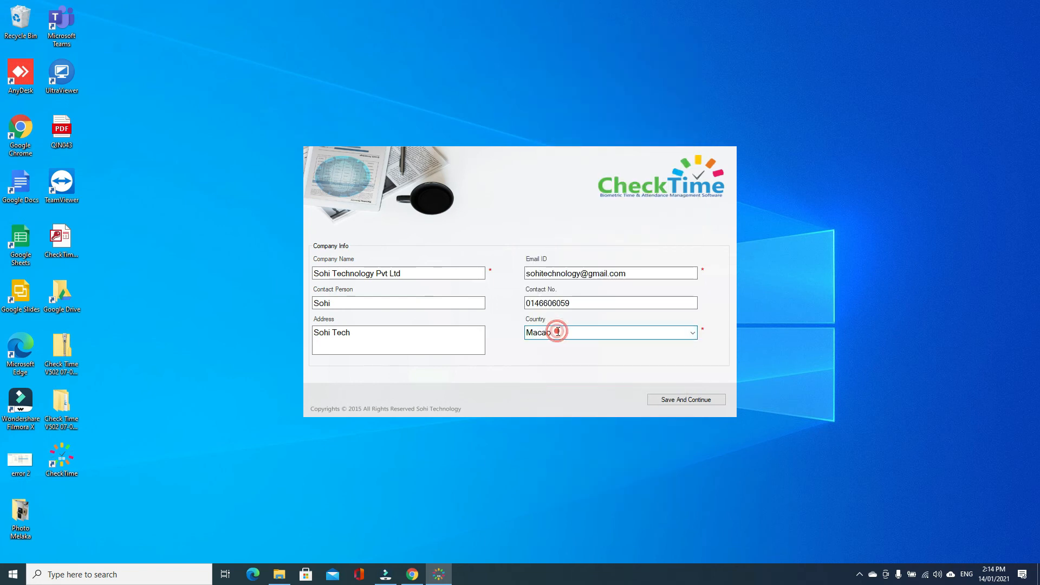
text(mala)
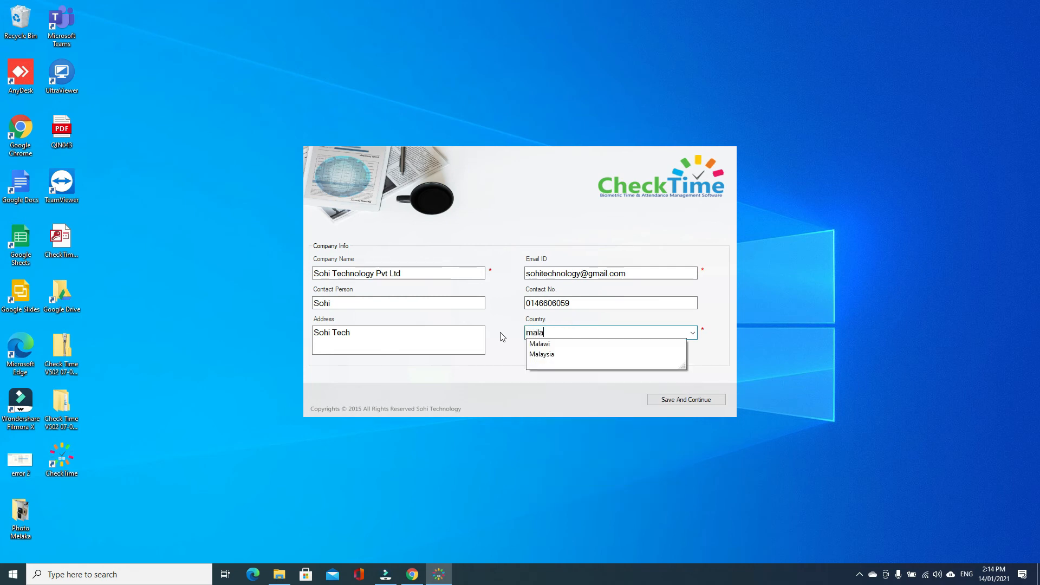
mouse_move(542, 355)
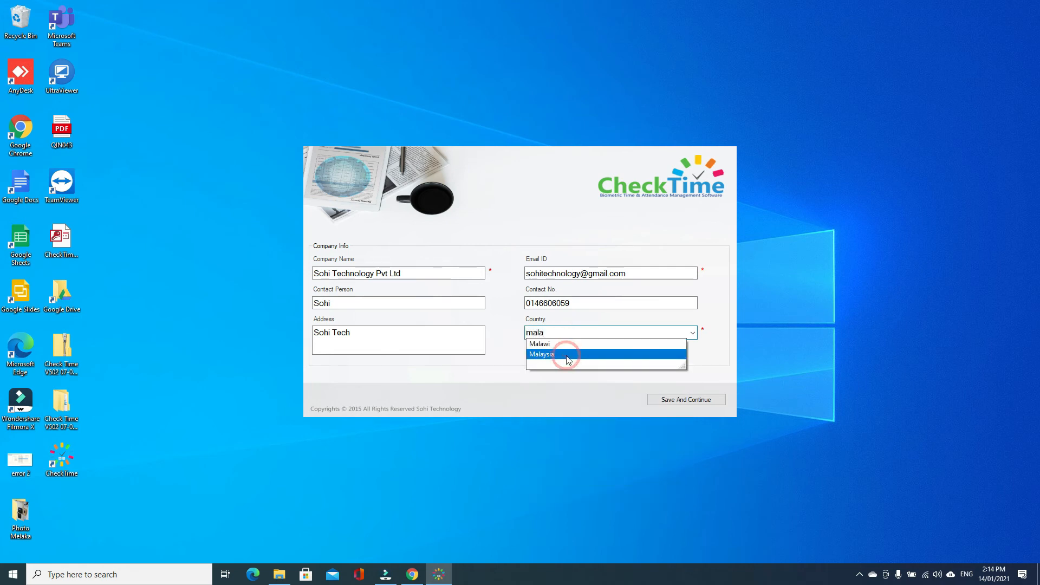
click(541, 354)
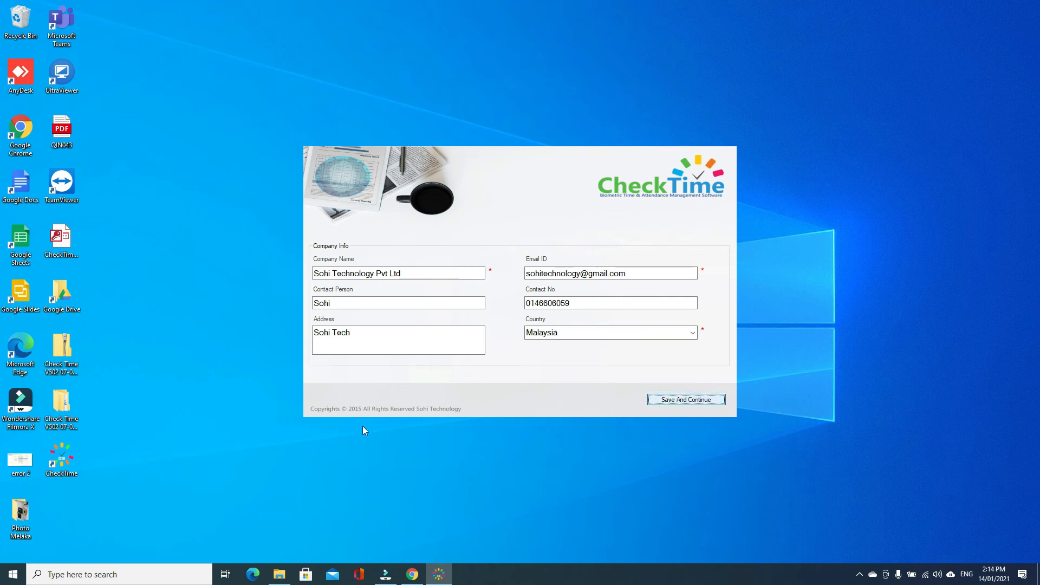
click(686, 400)
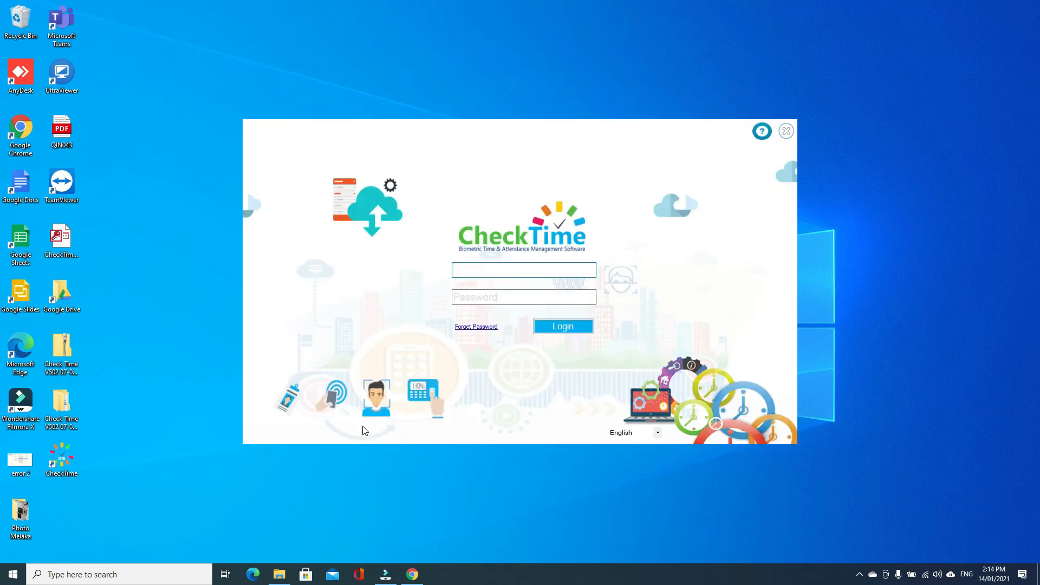
Step: Log in to CheckTime with the admin account to reach the six-device dashboard
click(524, 270)
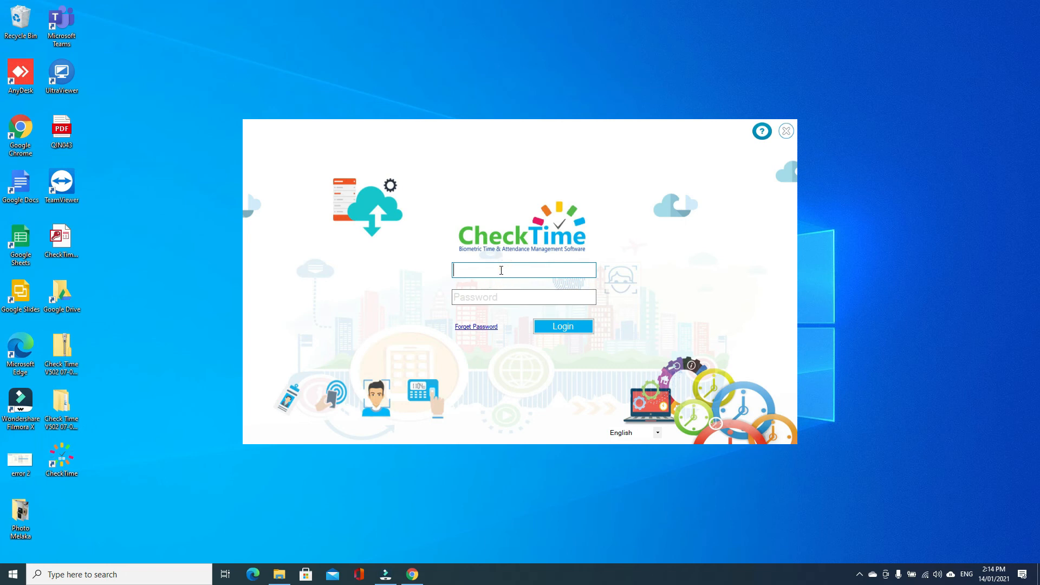
mouse_move(717, 168)
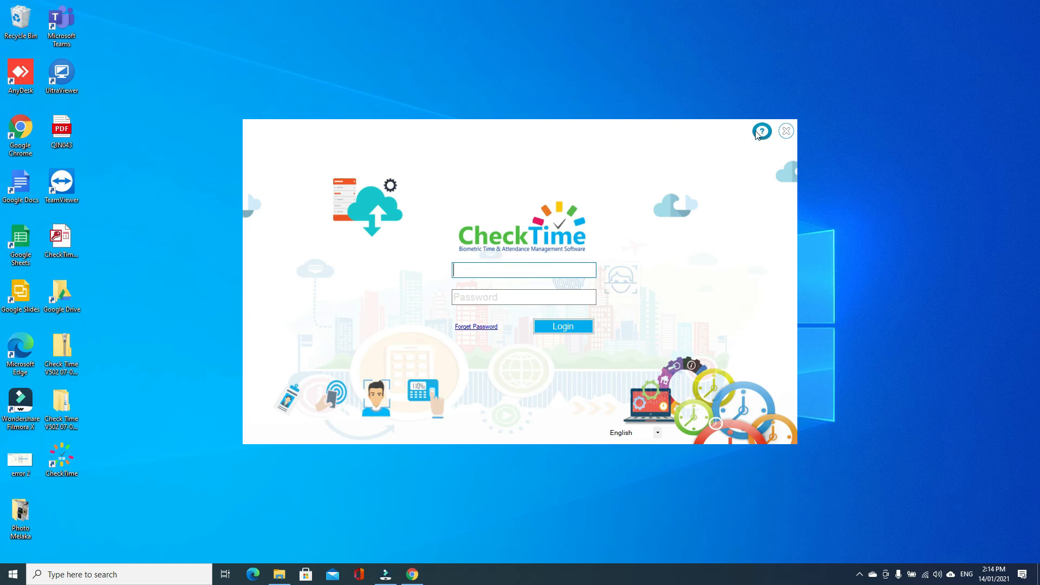
mouse_move(639, 405)
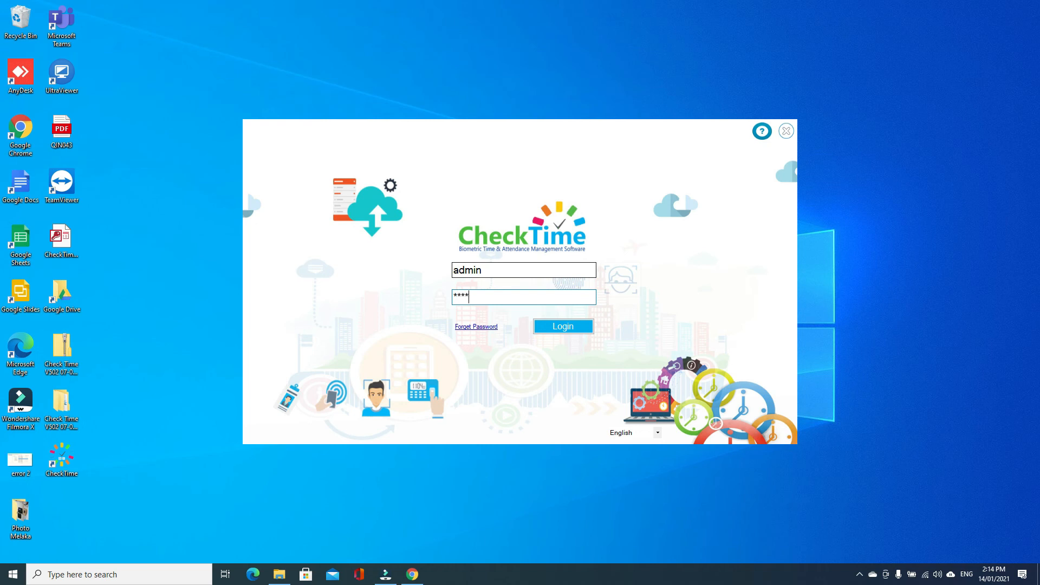
click(562, 326)
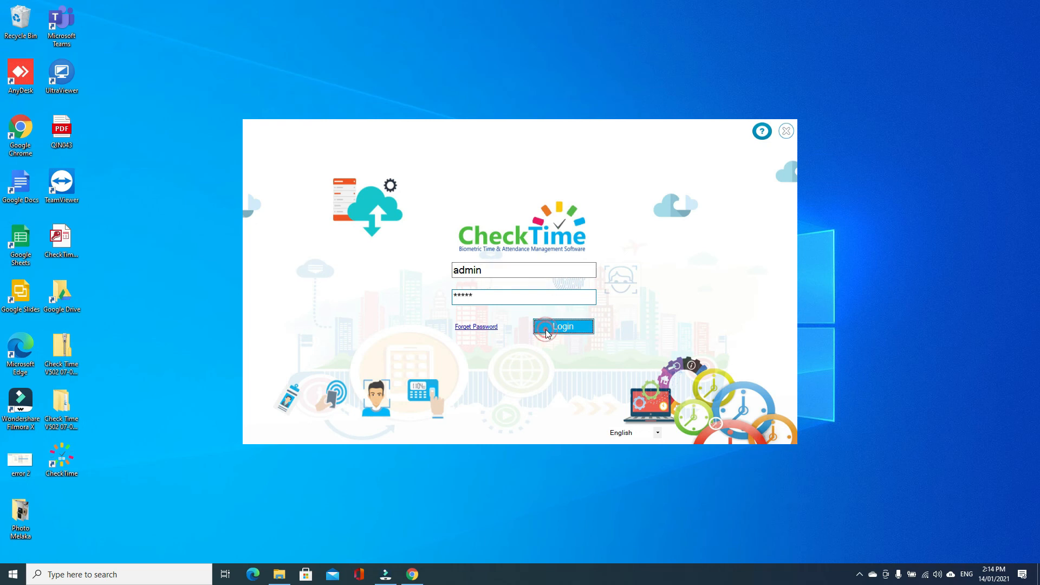
click(562, 326)
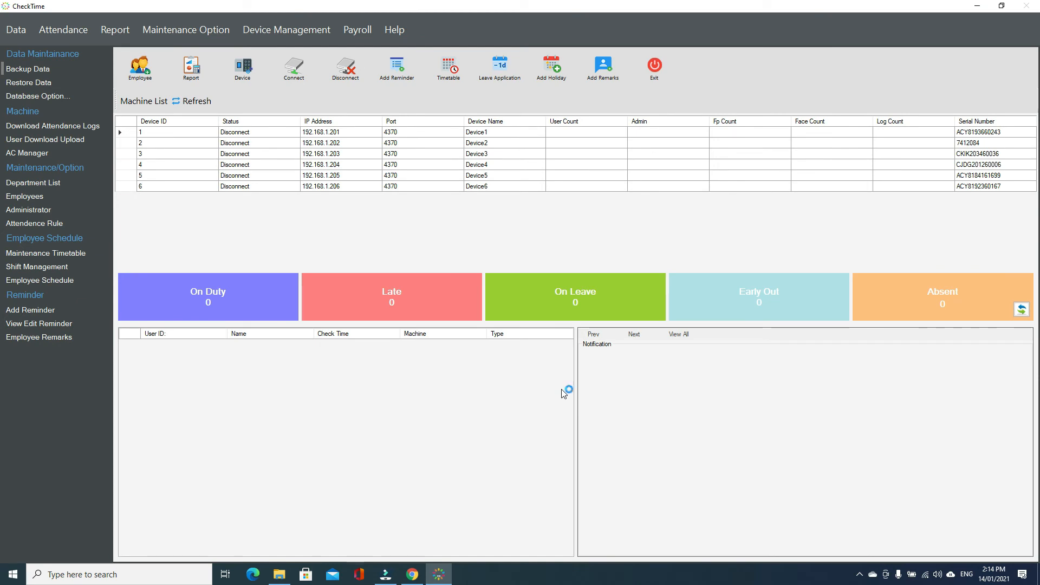
mouse_move(242, 247)
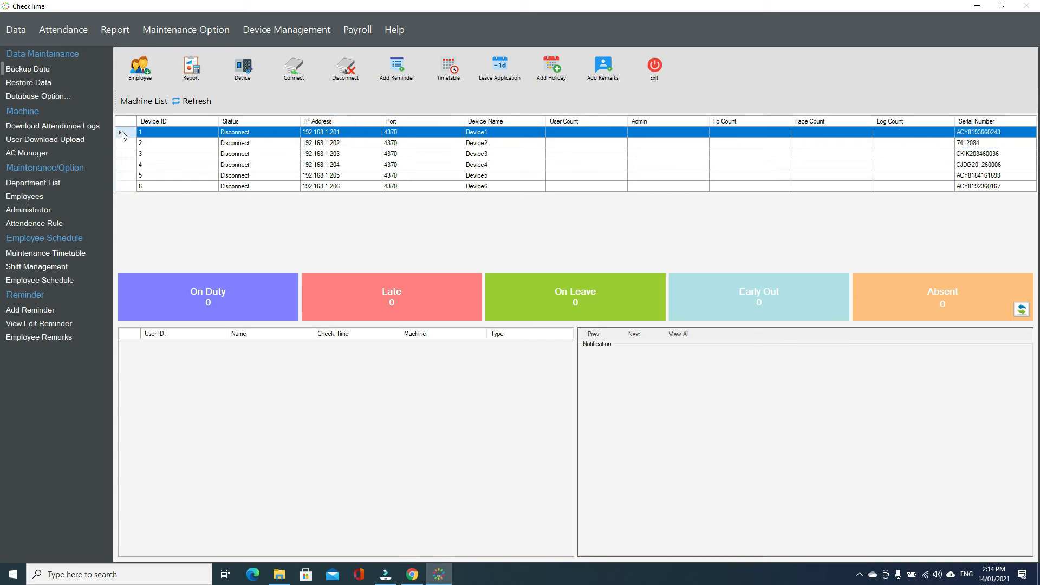
mouse_move(239, 82)
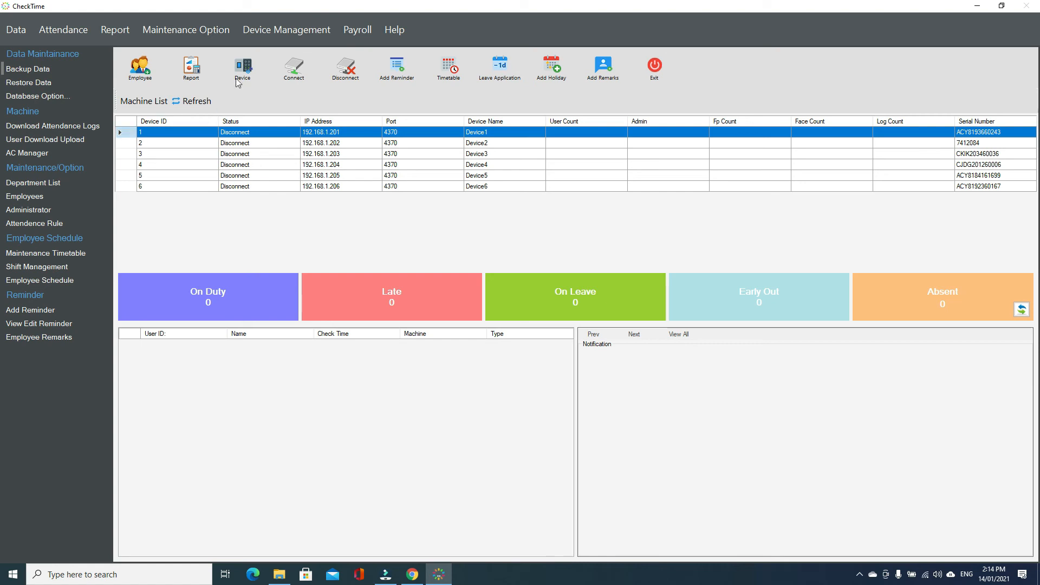
click(243, 66)
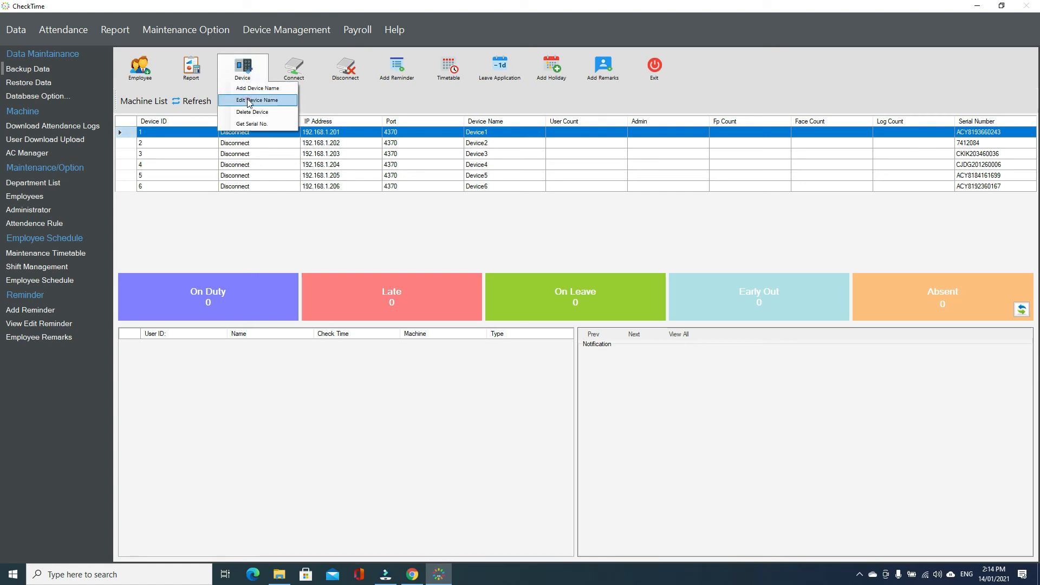
click(257, 100)
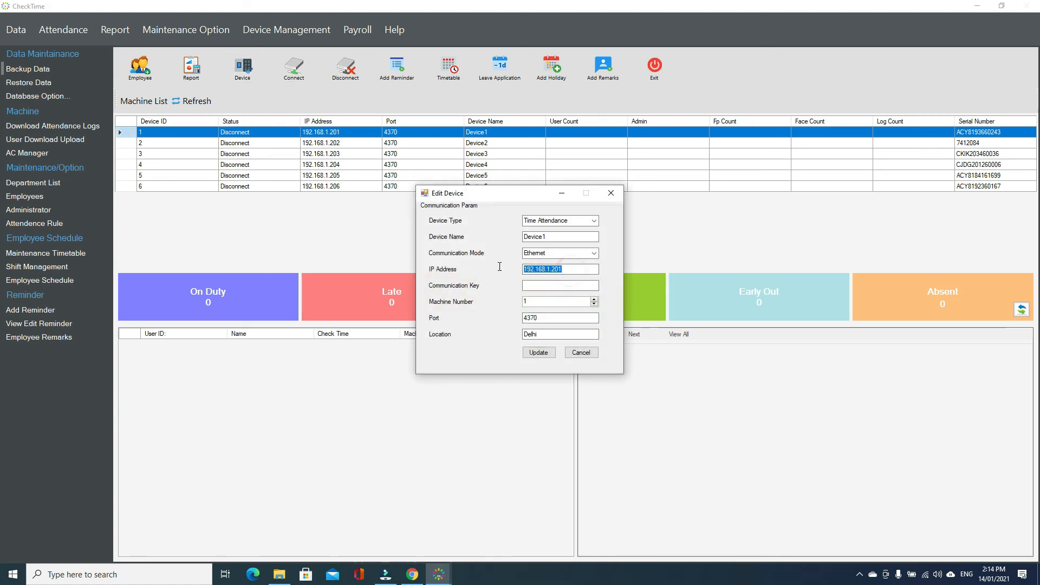
mouse_move(580, 352)
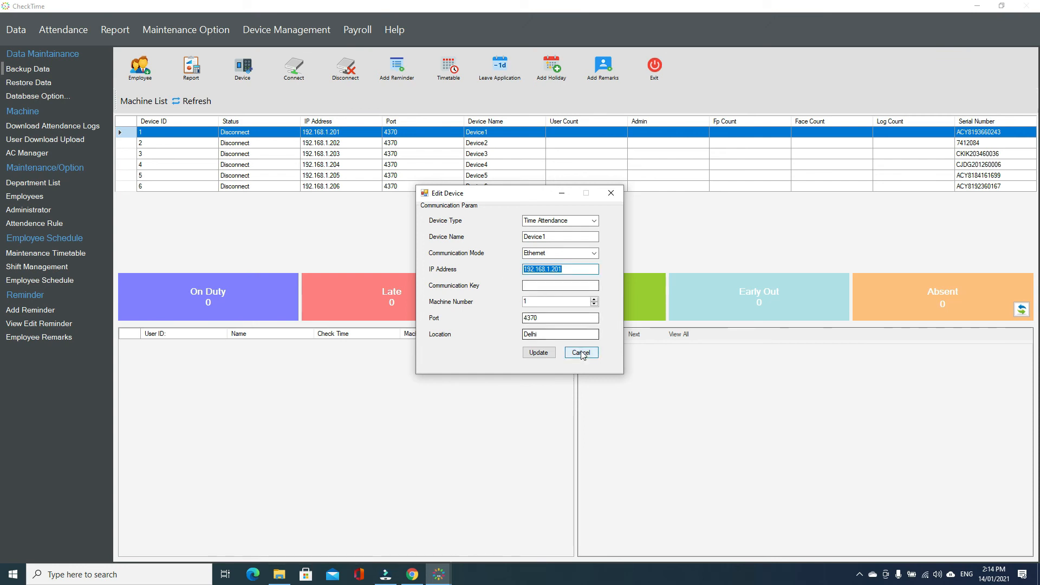
click(579, 352)
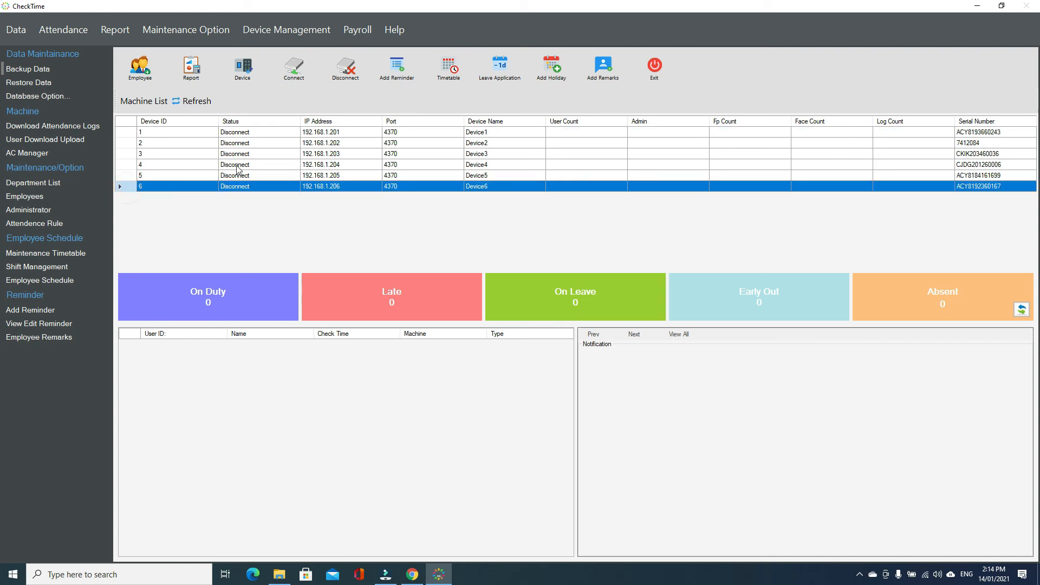
Step: Delete Device6 down to Device2 via Device > Delete Device, leaving only Device1
click(242, 66)
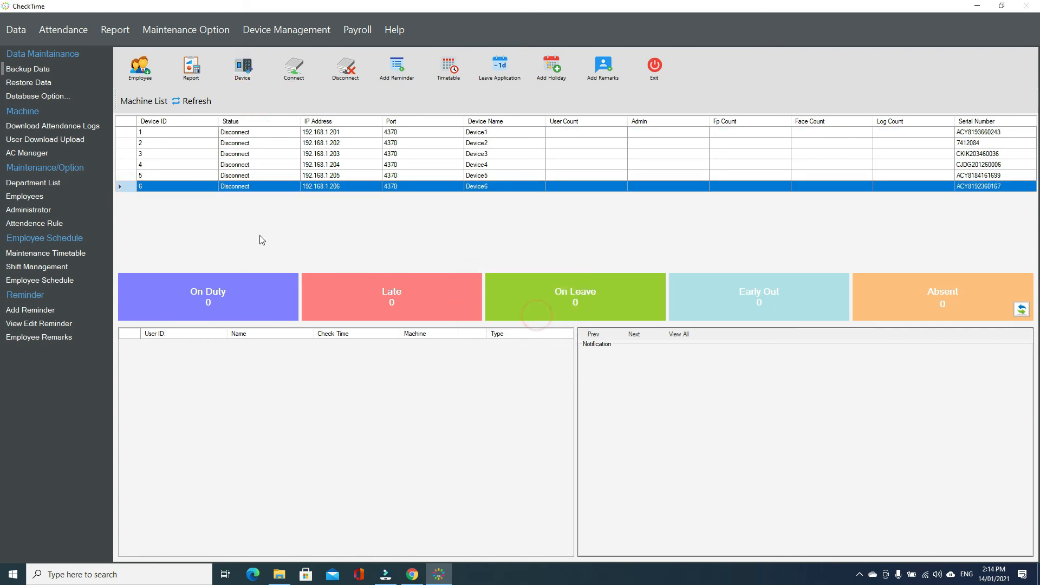
click(242, 67)
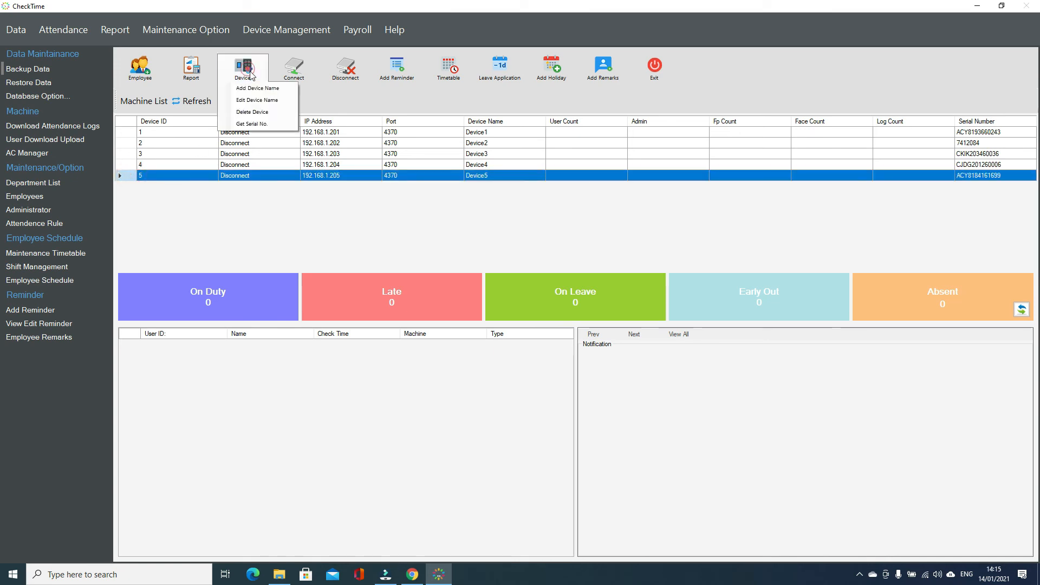
click(252, 111)
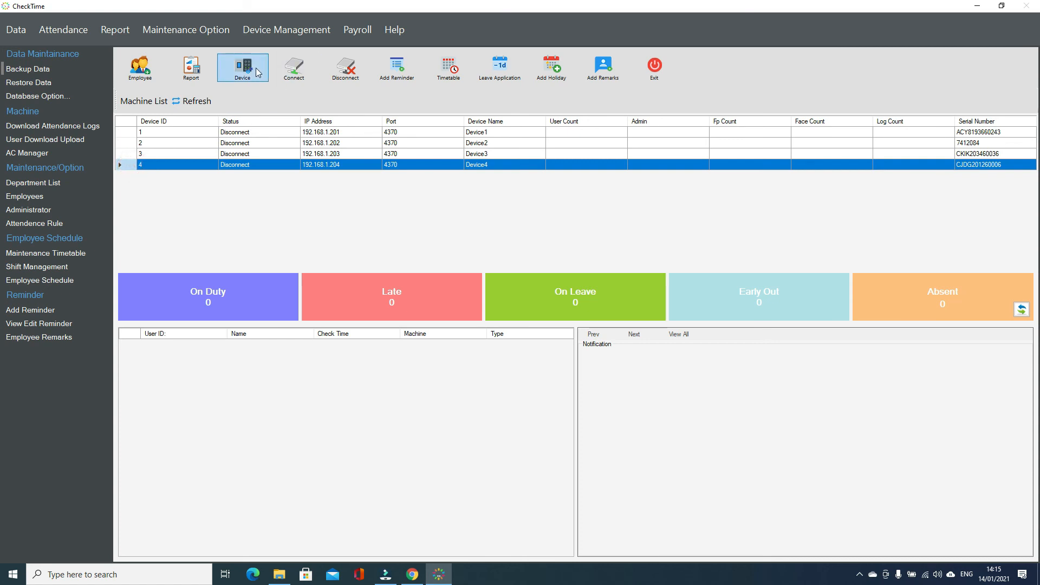
click(242, 66)
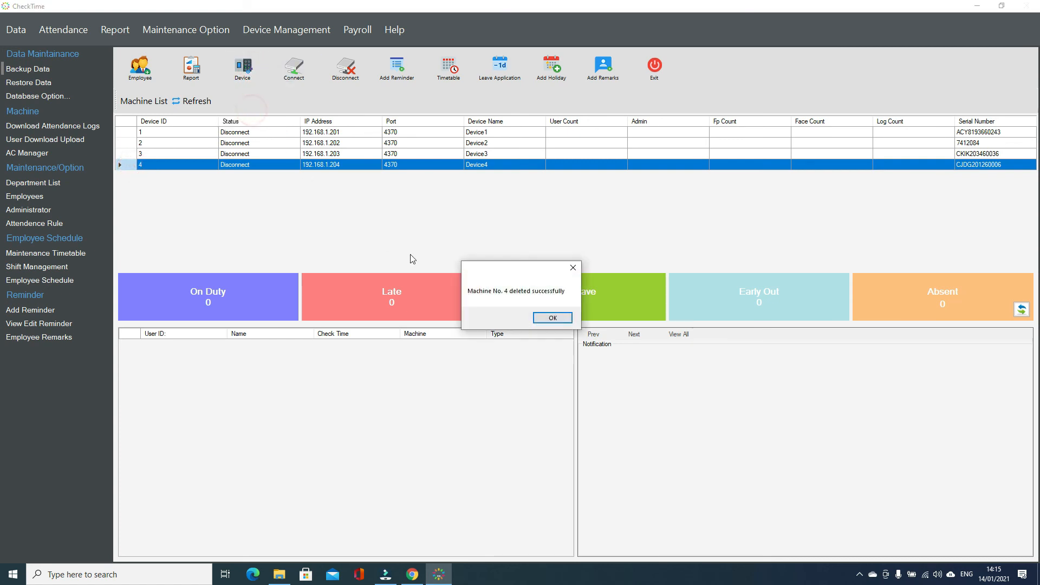
click(551, 317)
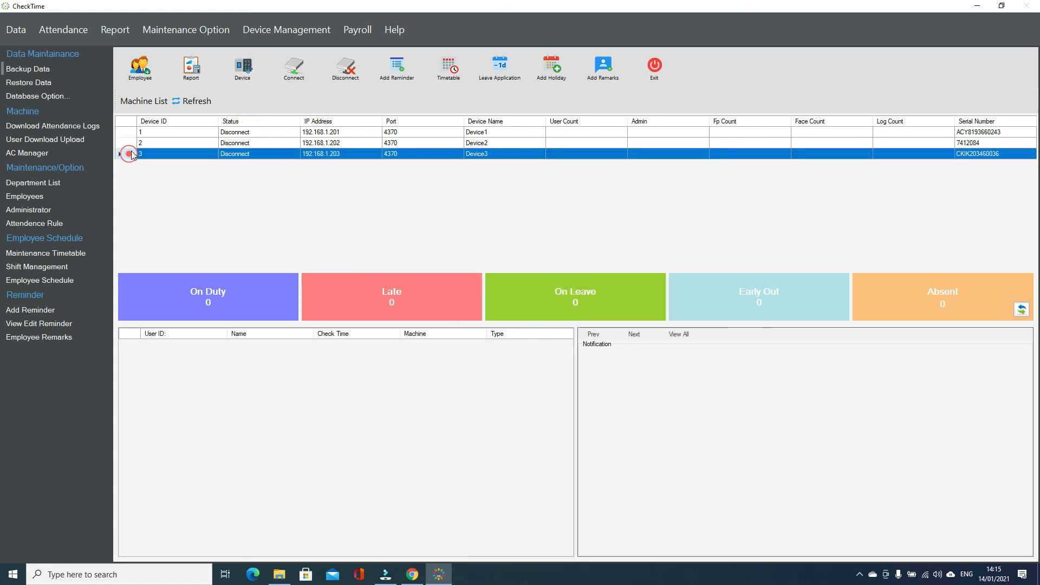
click(242, 66)
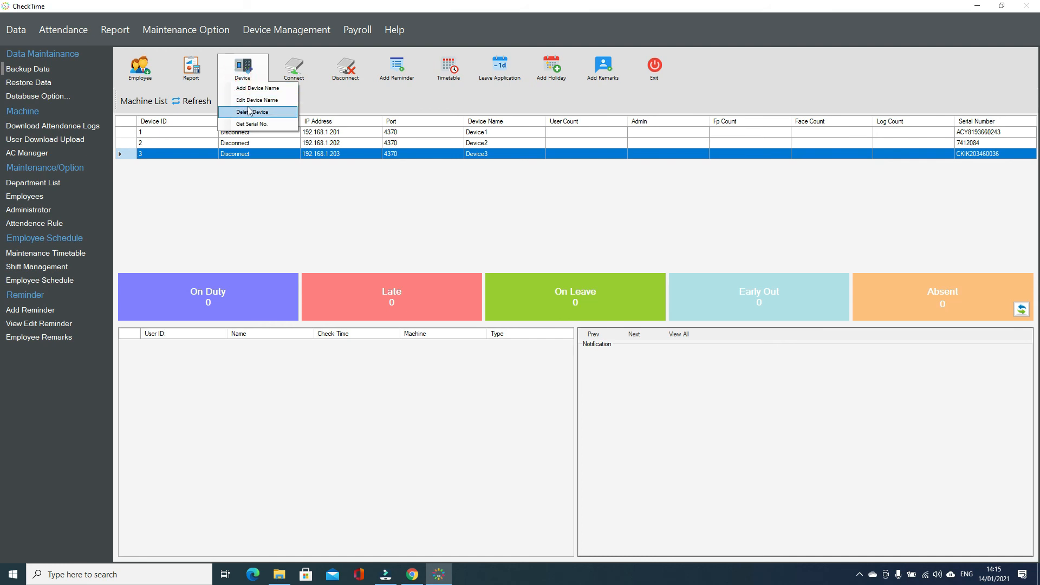
click(254, 111)
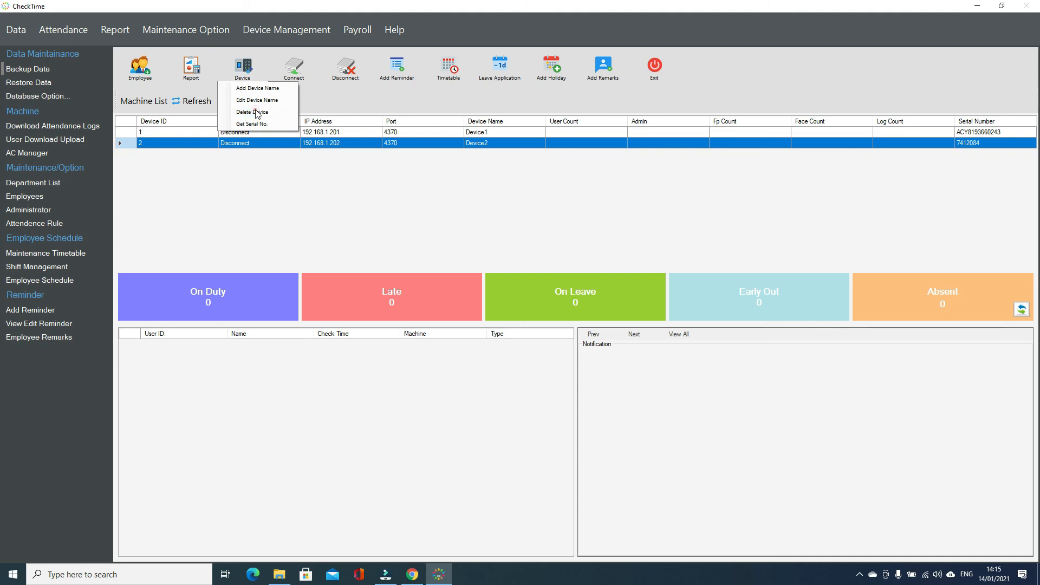
click(252, 112)
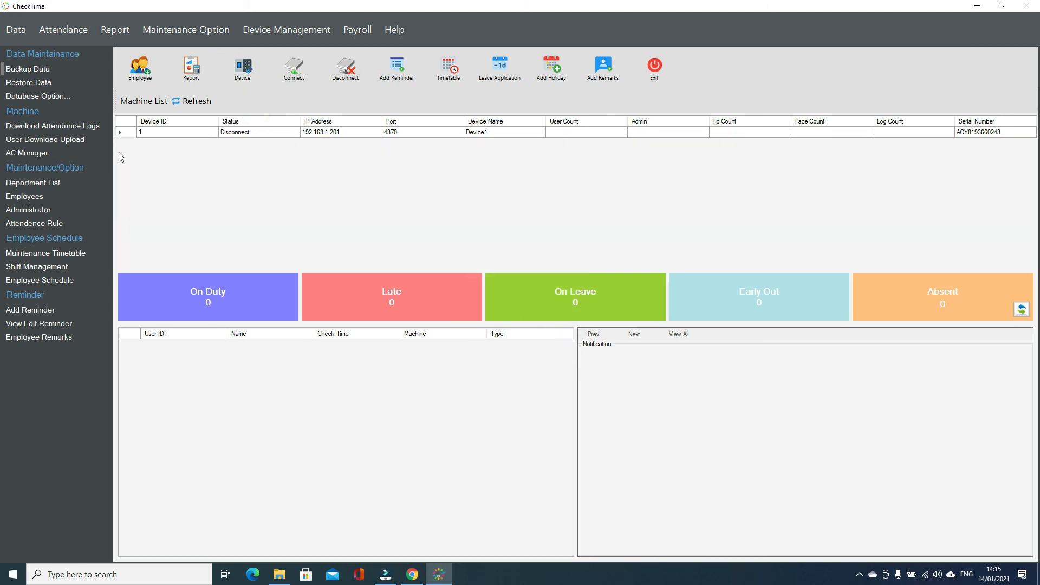
click(322, 132)
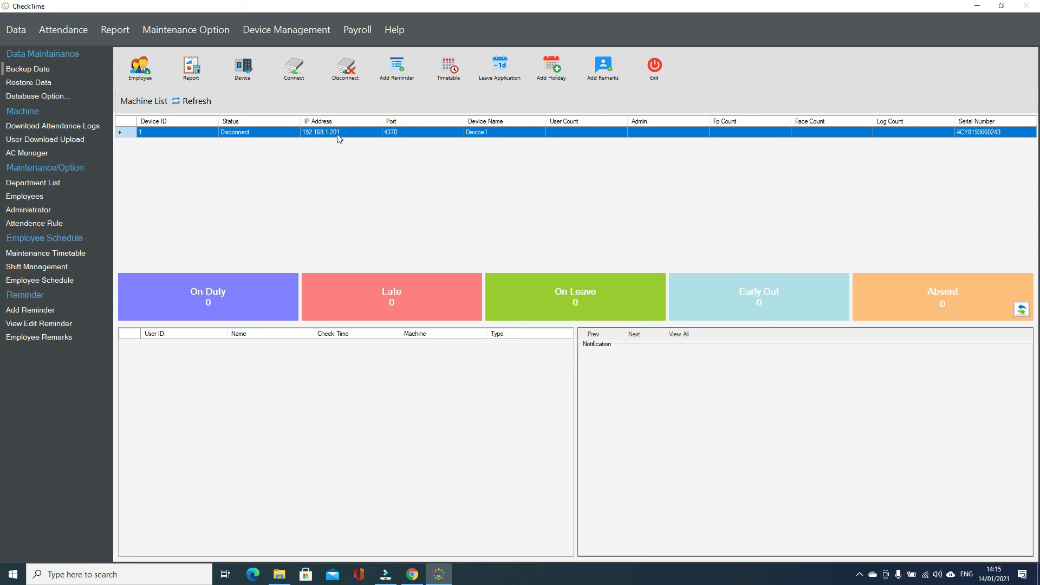
click(243, 66)
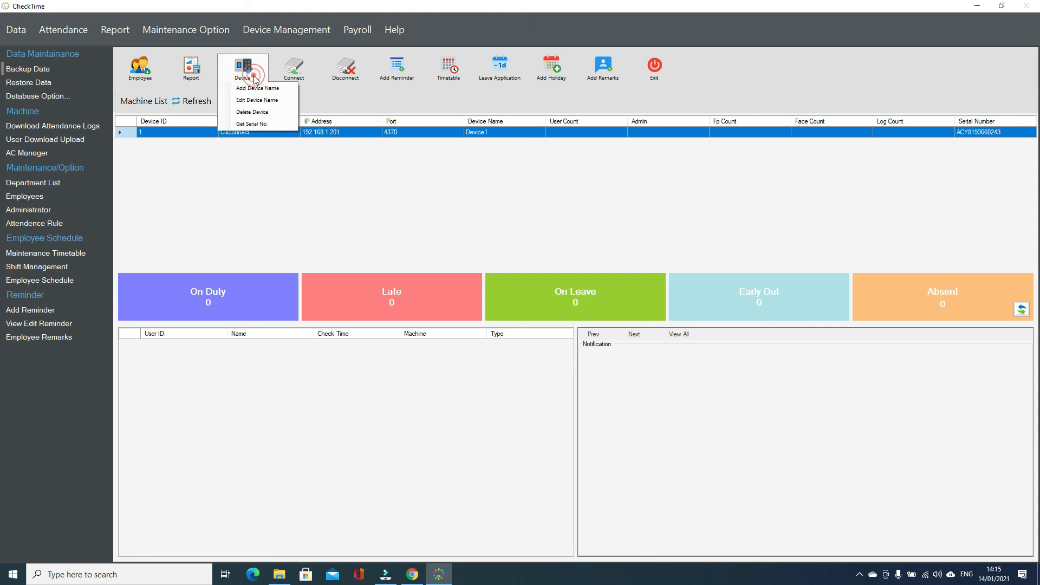
click(257, 99)
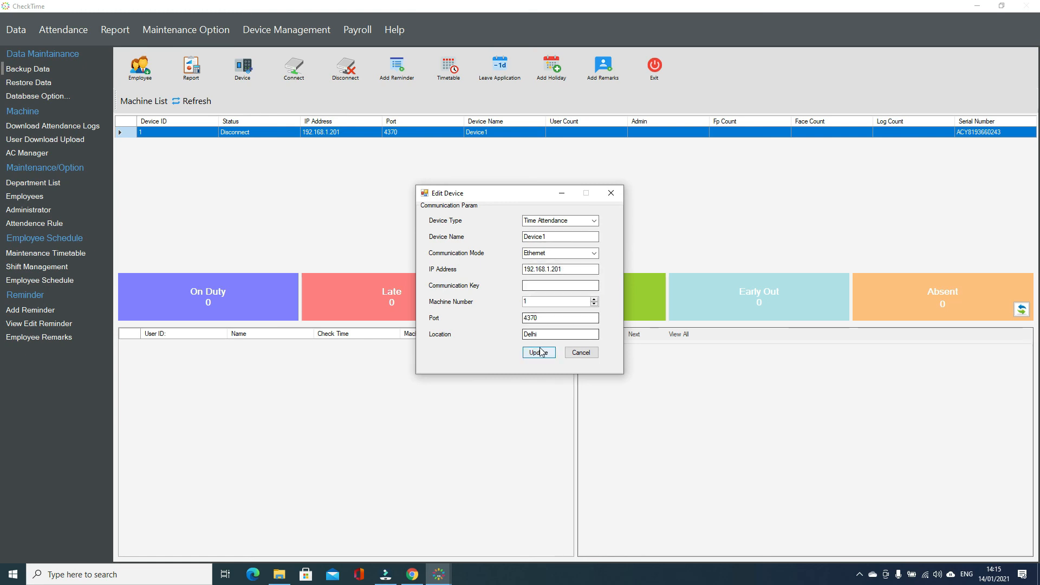
click(539, 353)
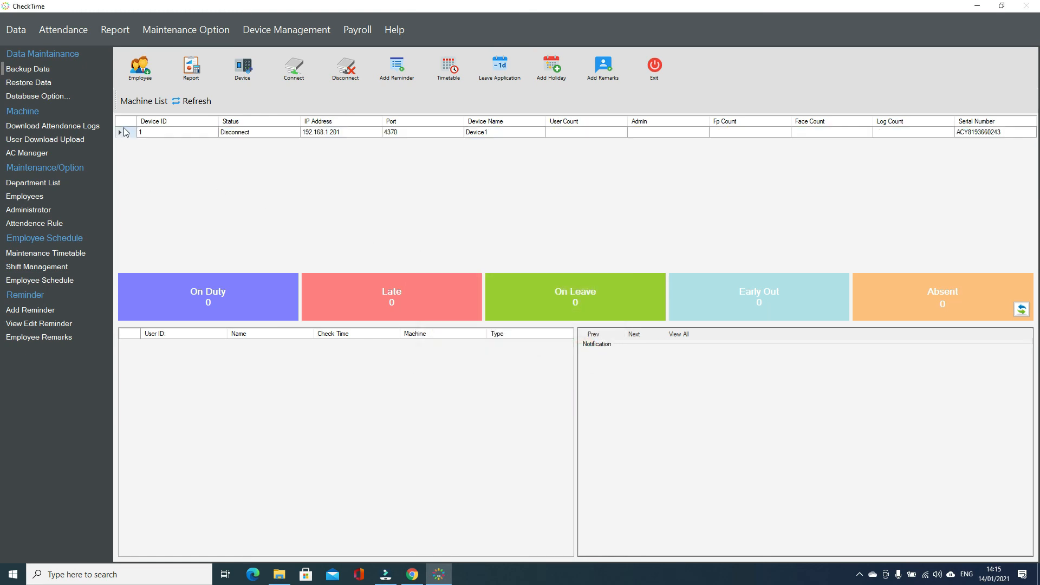
click(293, 67)
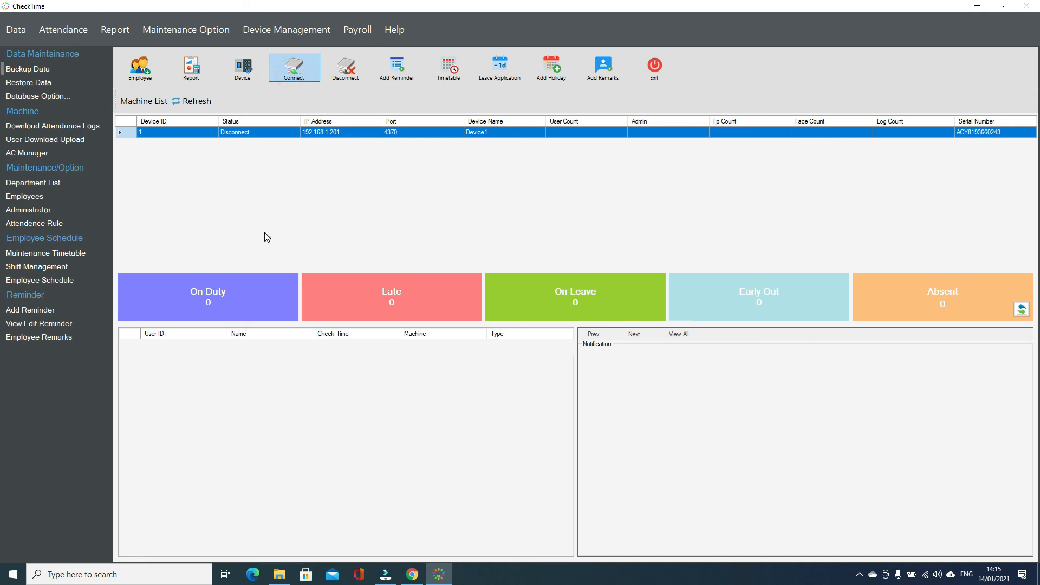
Step: Connect to Device1 to read its 59 users and 8701 logs, then connect again
click(293, 67)
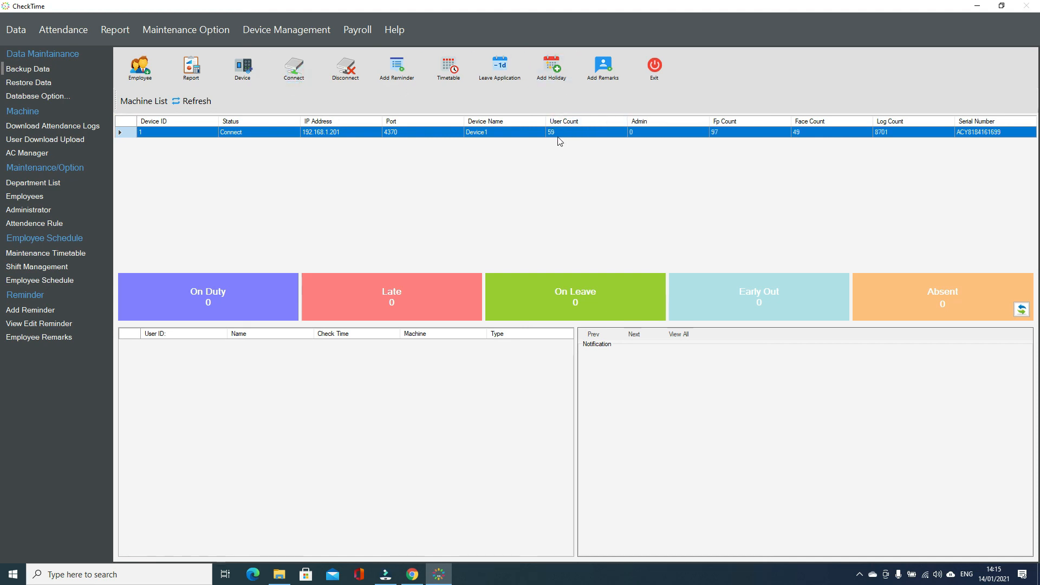
mouse_move(634, 145)
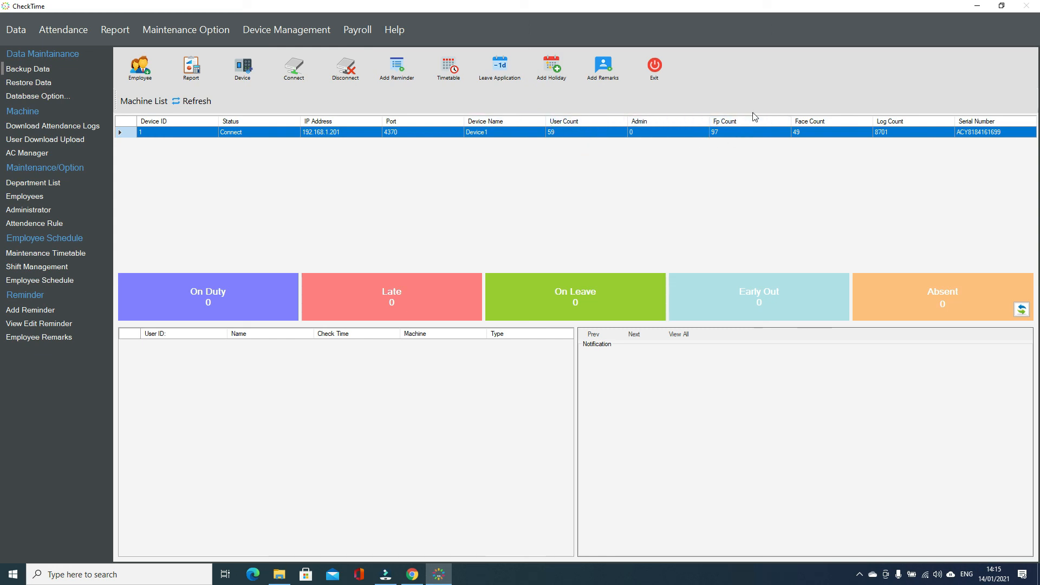
mouse_move(869, 142)
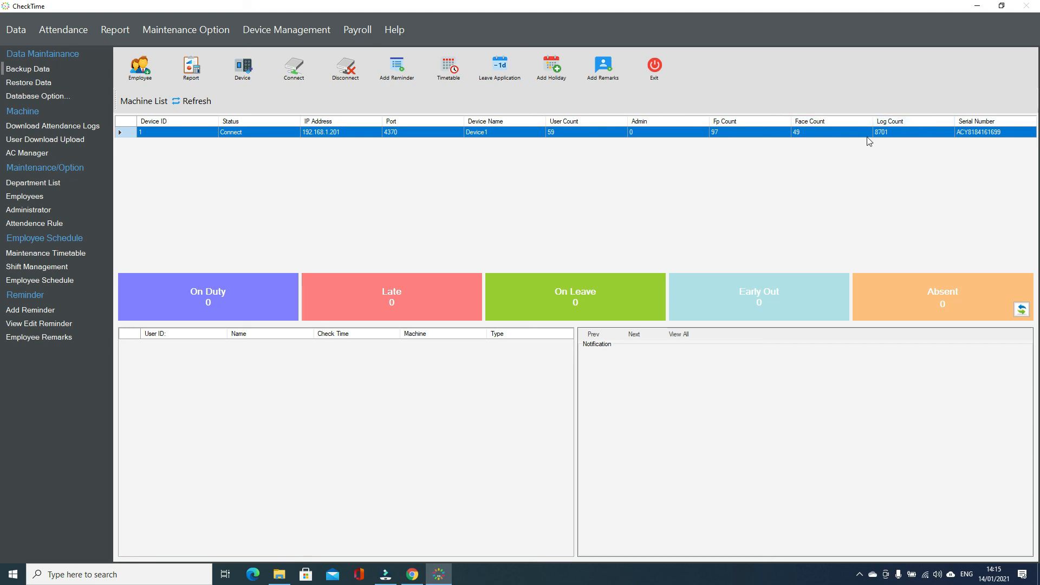
mouse_move(965, 135)
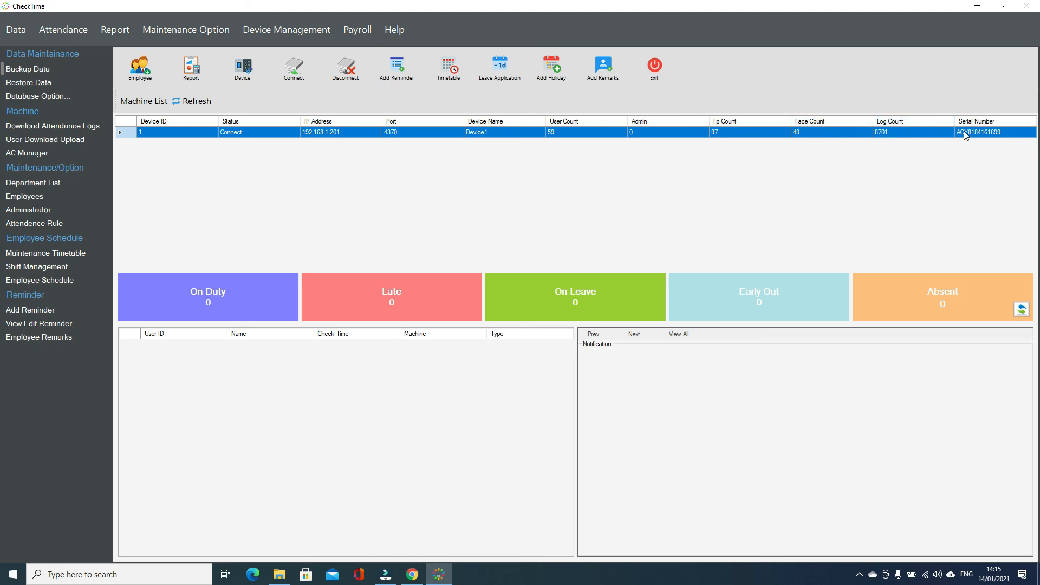
mouse_move(396, 66)
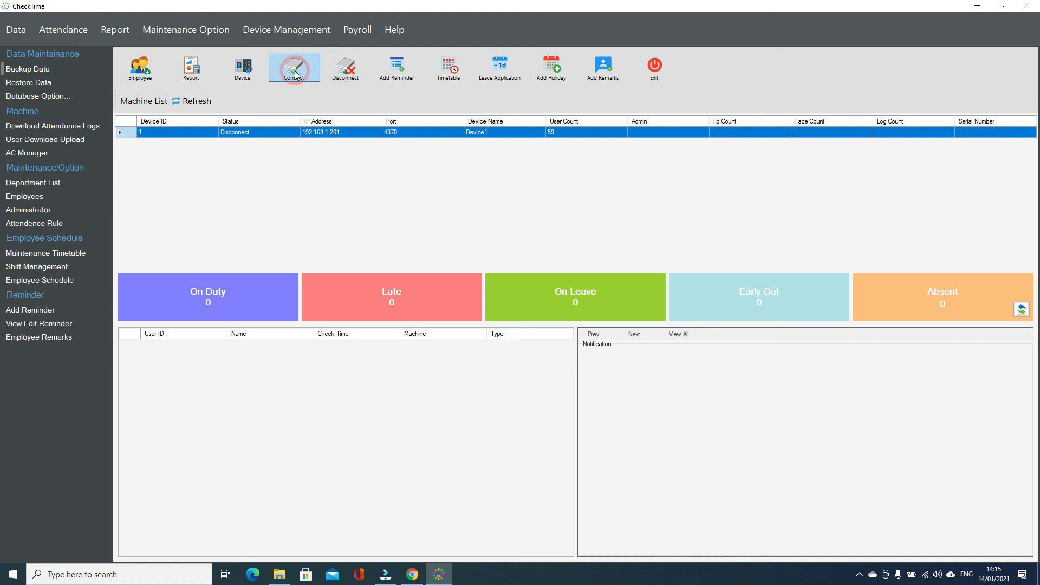
click(293, 67)
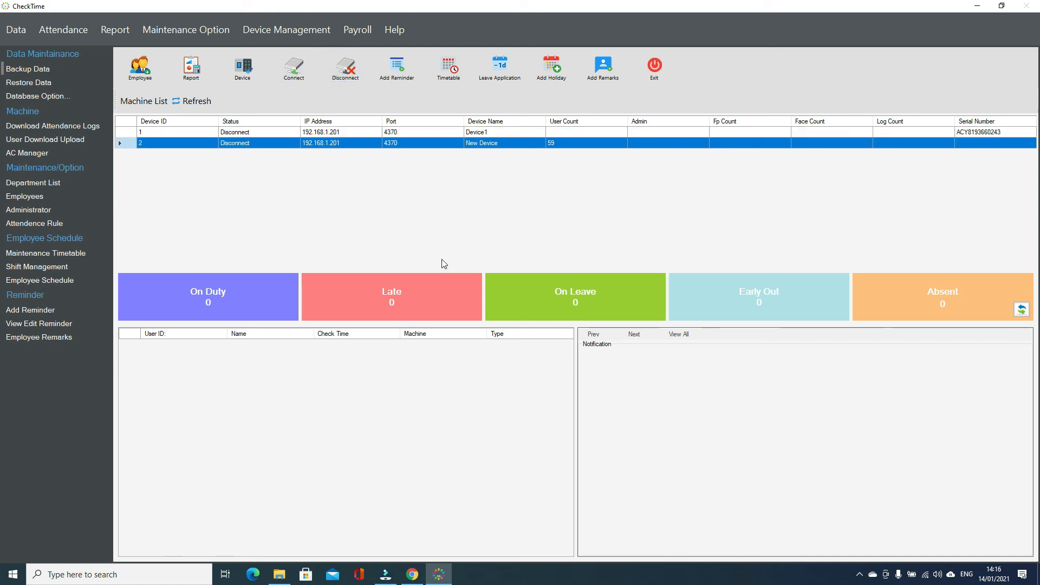